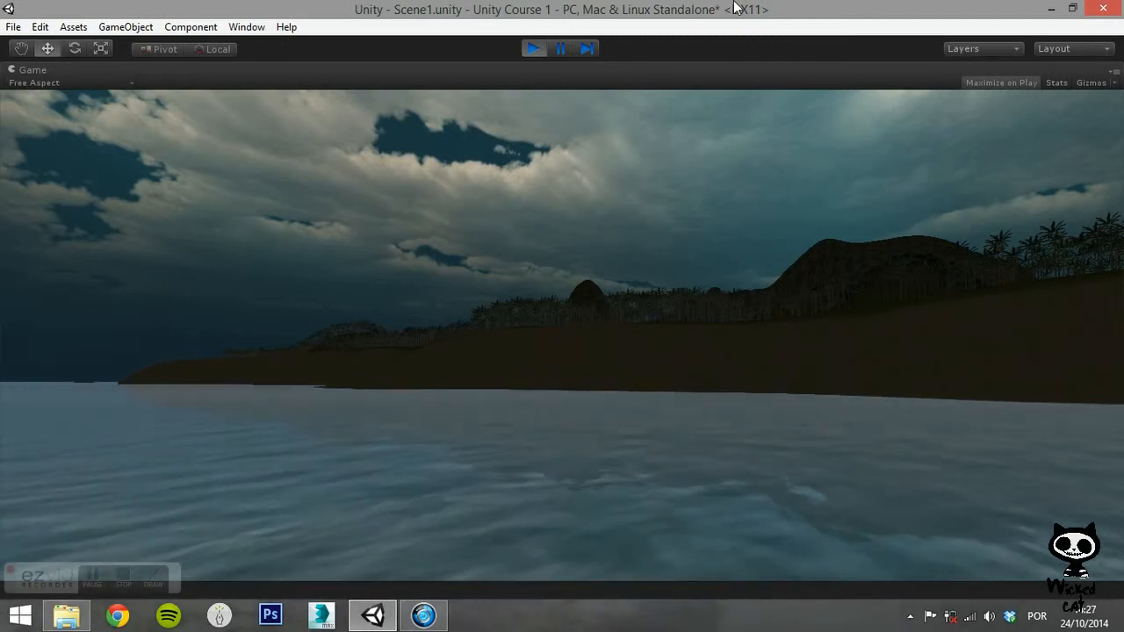
Run the island scene in Play mode showing the default bright daytime sky
click(534, 49)
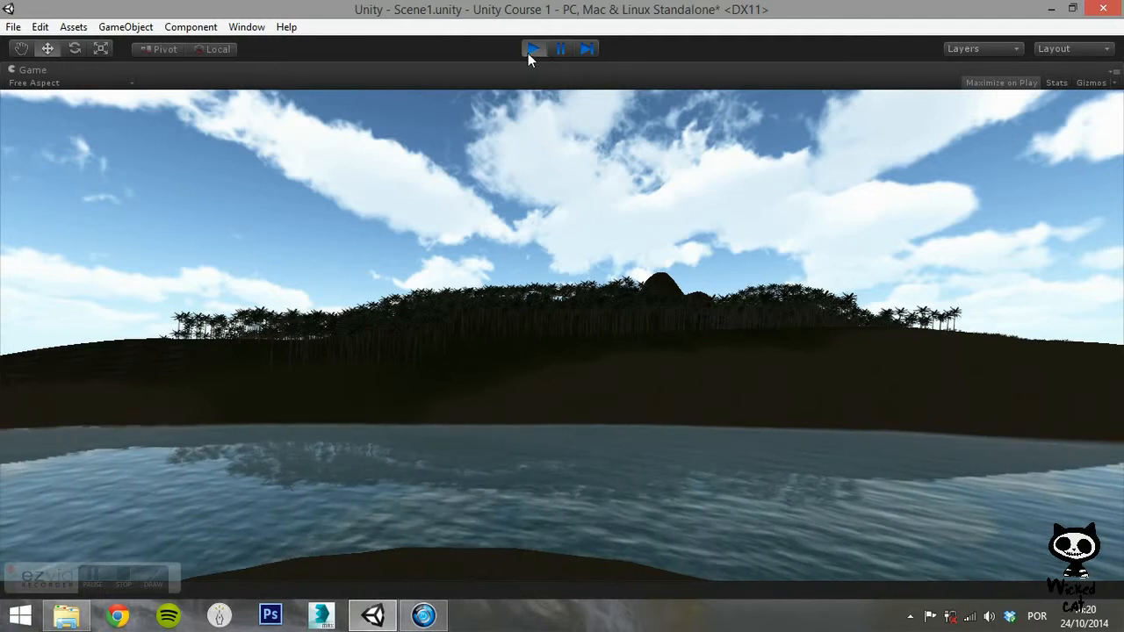
Stop Play mode and add an empty 'Skybox Textures' folder under Assets, then enter it
click(534, 49)
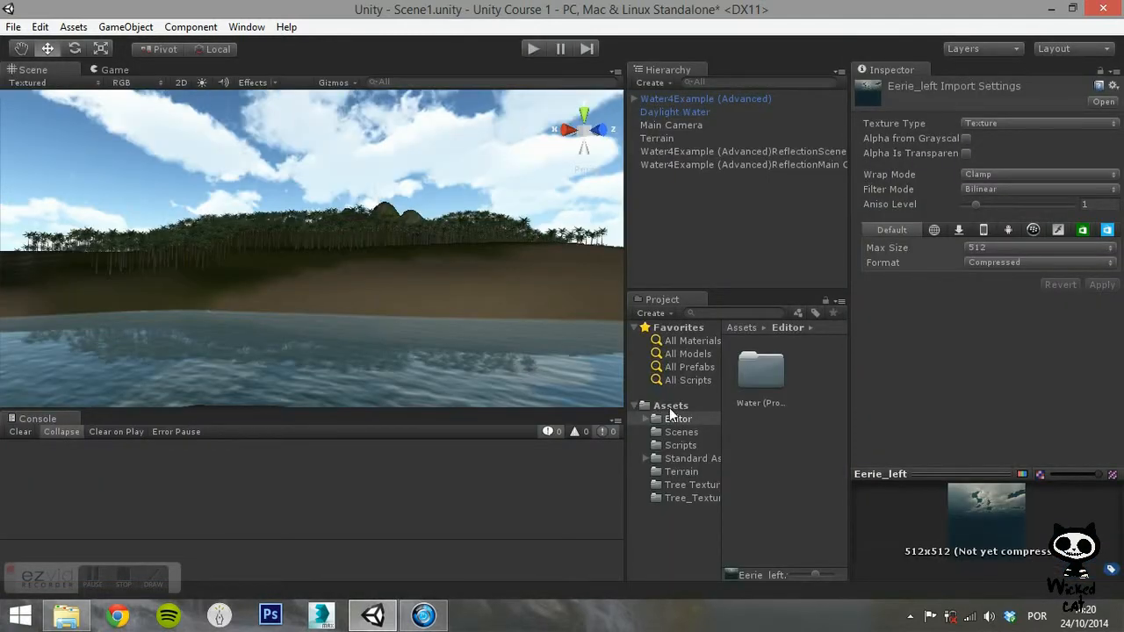
click(670, 403)
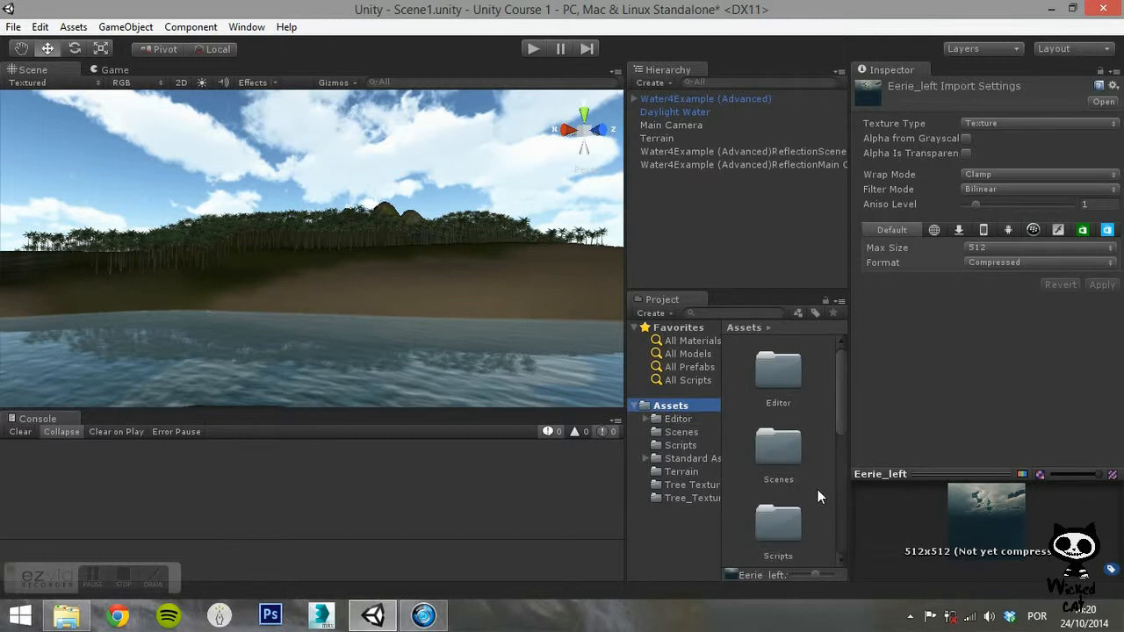
right_click(777, 497)
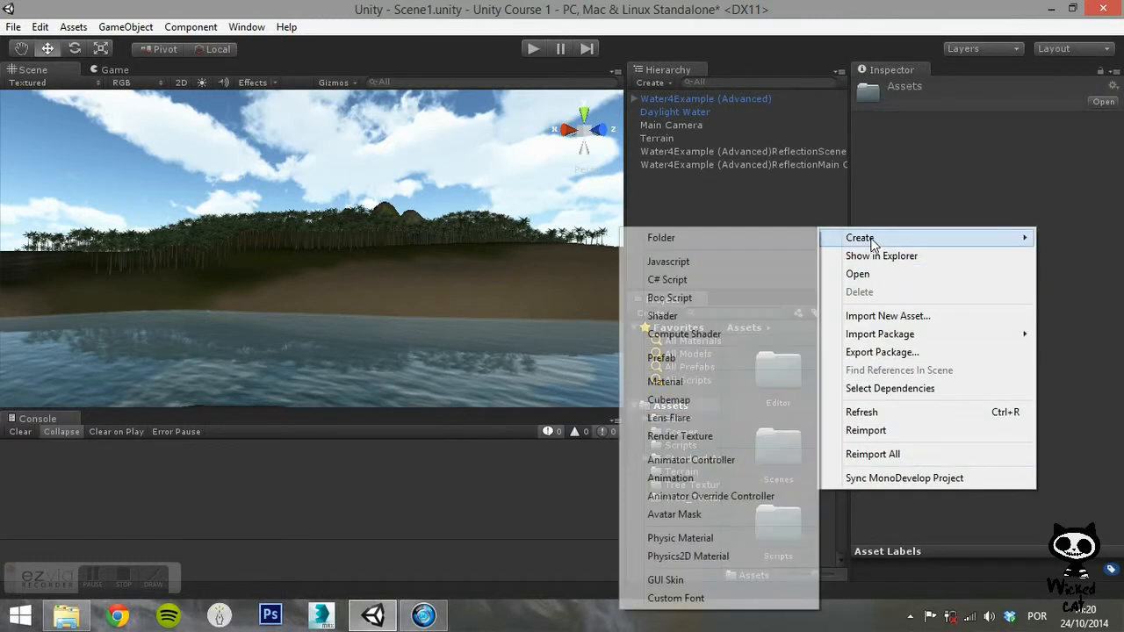
click(660, 237)
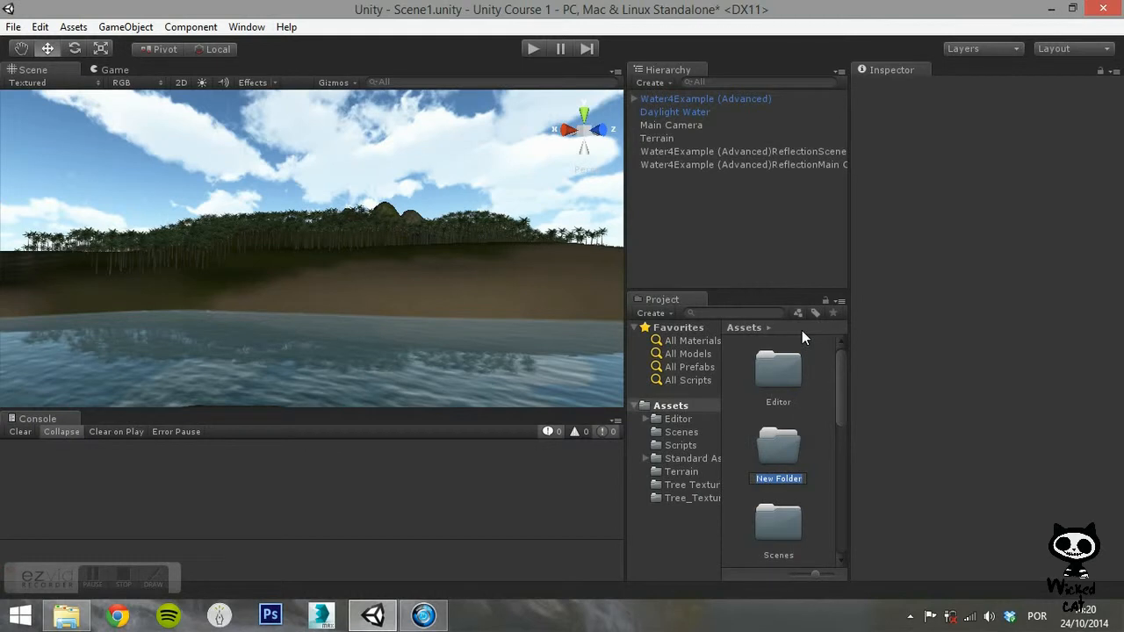
text(Skybox T)
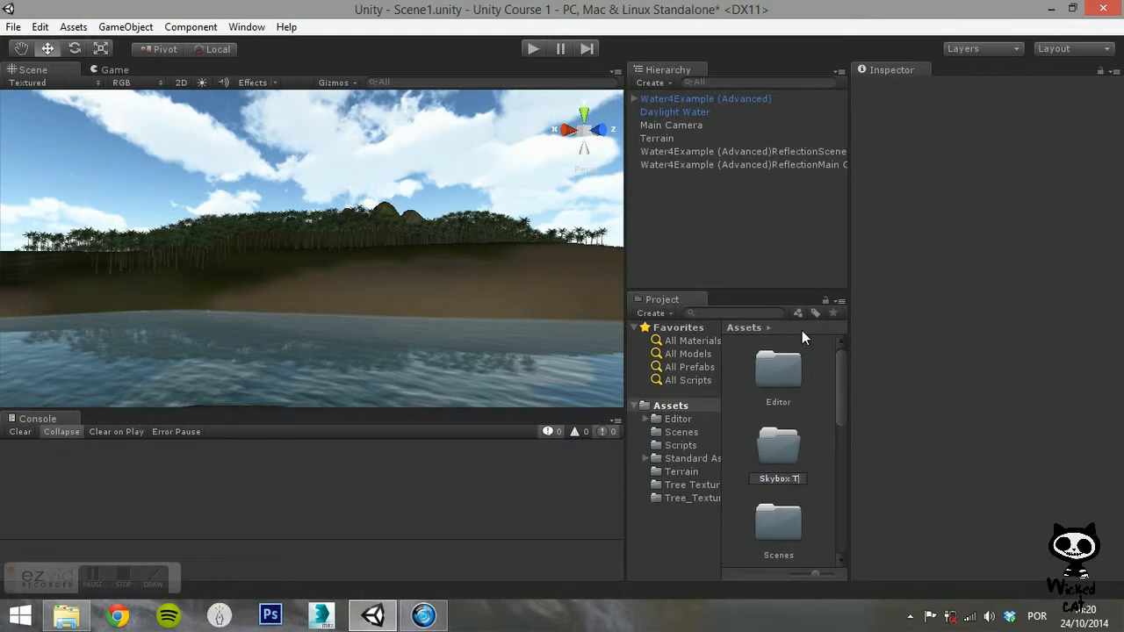
click(778, 443)
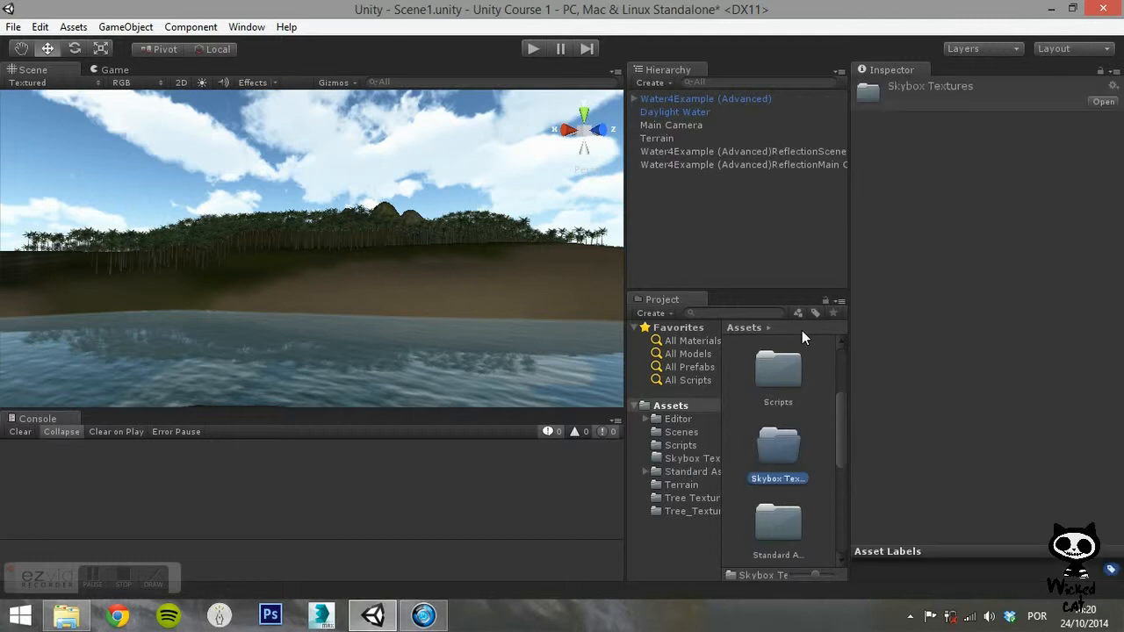
double_click(776, 442)
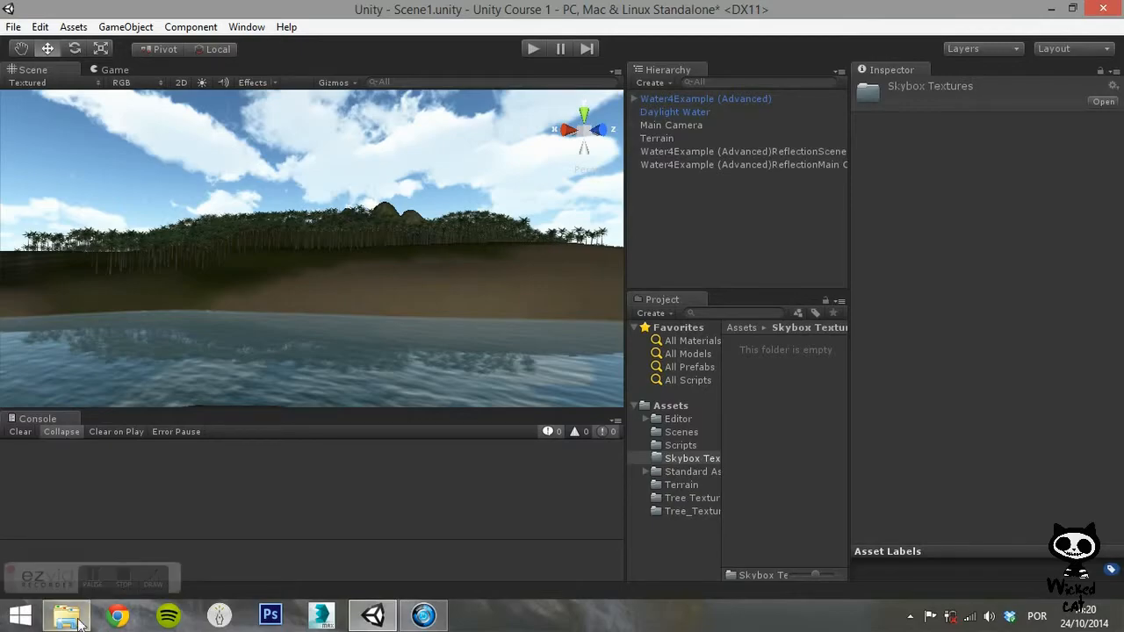
Select all six Eerie skybox images in File Explorer for import into Skybox Textures
click(66, 615)
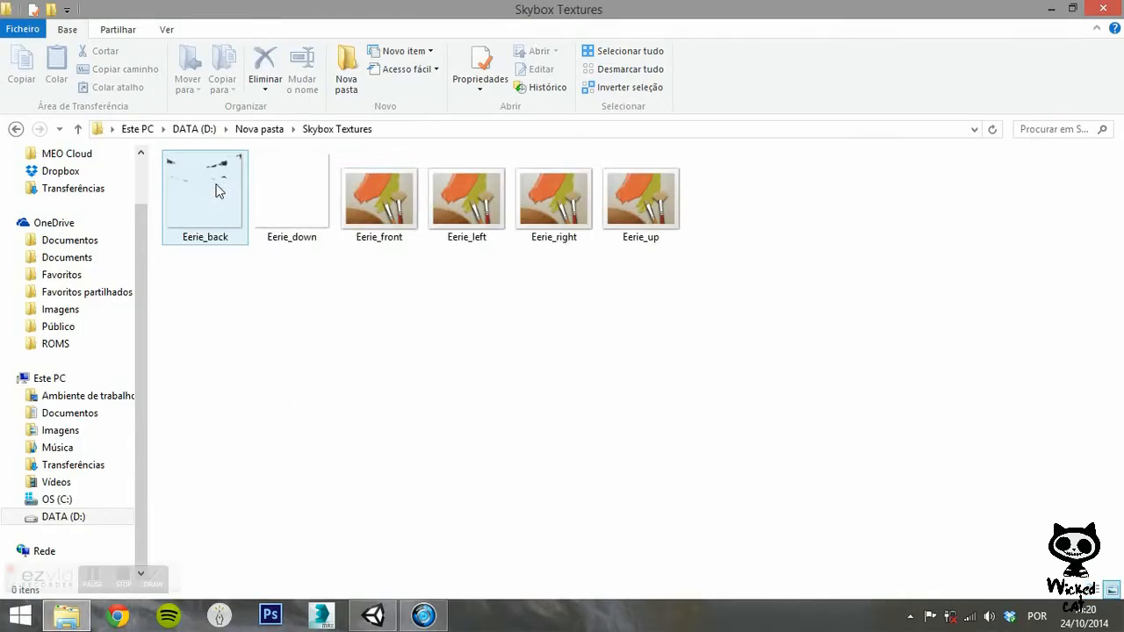
key(ctrl+a)
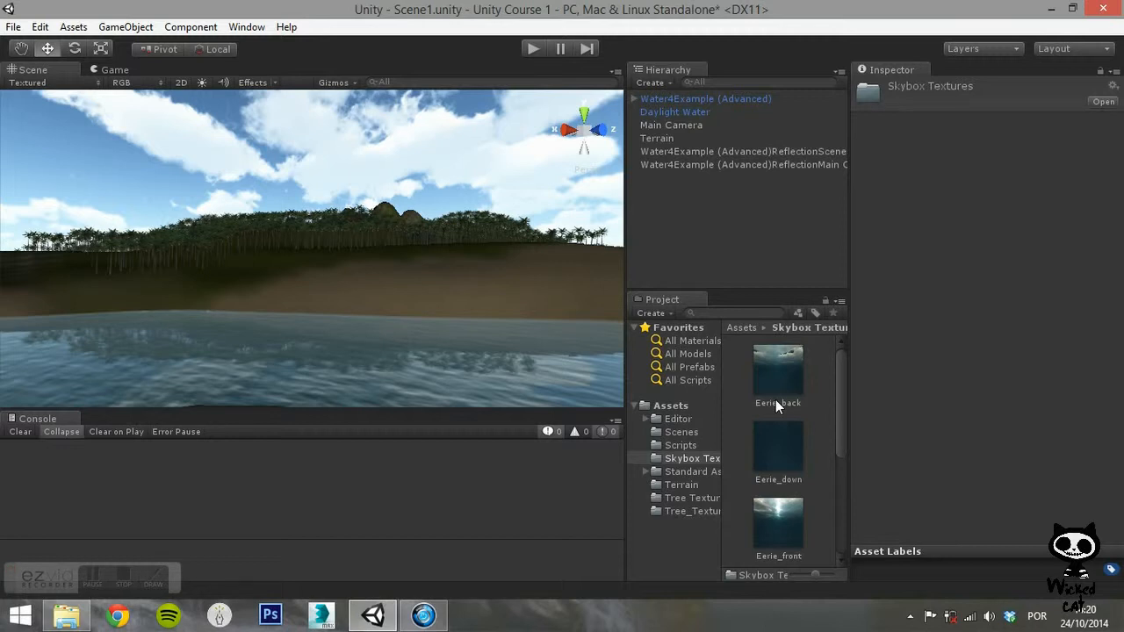
Set Wrap Mode to Clamp for the Eerie_back, Eerie_down and Eerie_front textures and apply
click(776, 369)
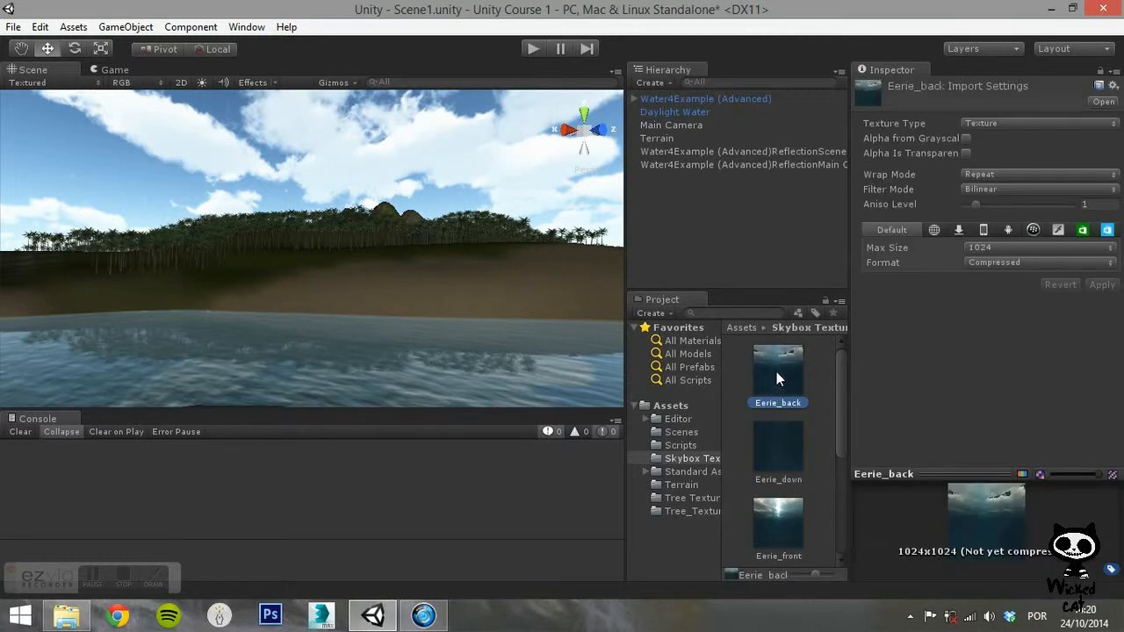
click(1036, 173)
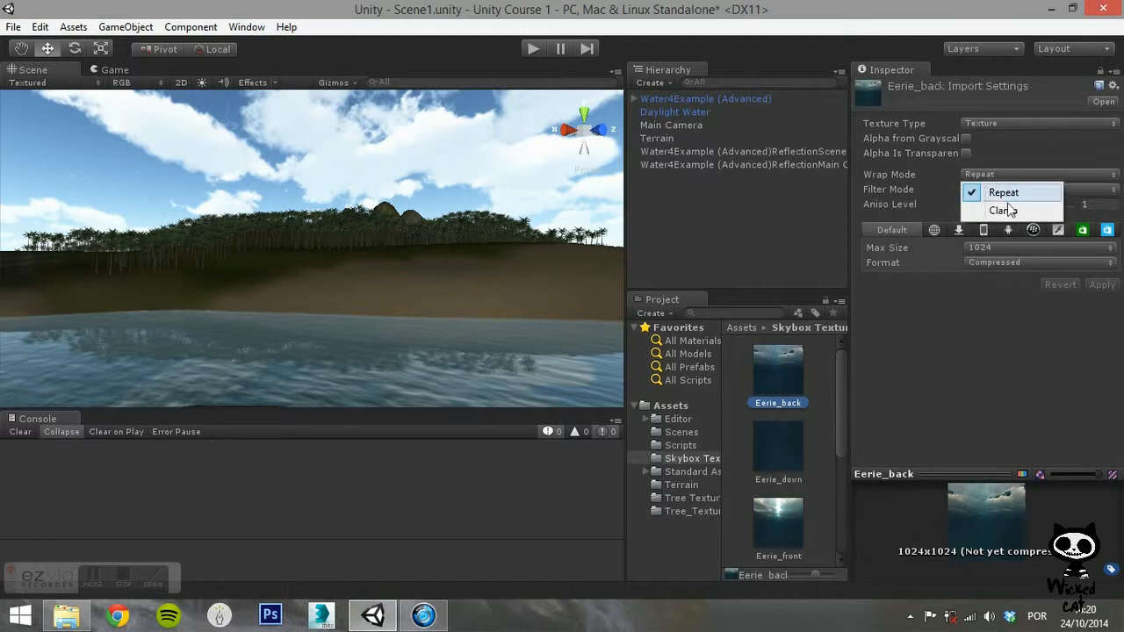
click(1001, 211)
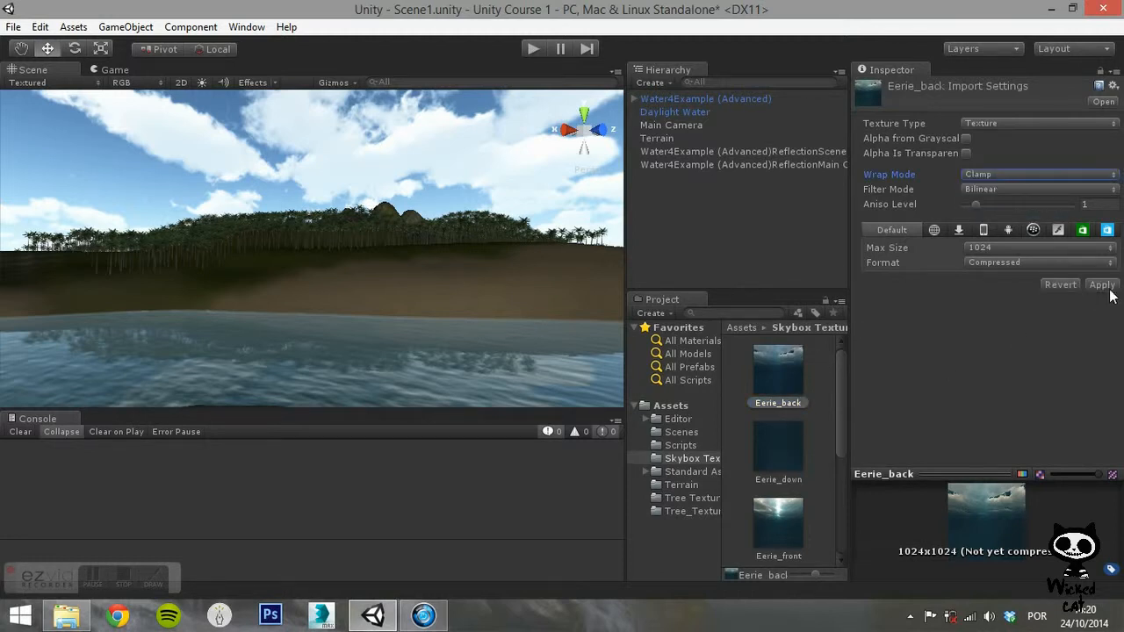
click(777, 453)
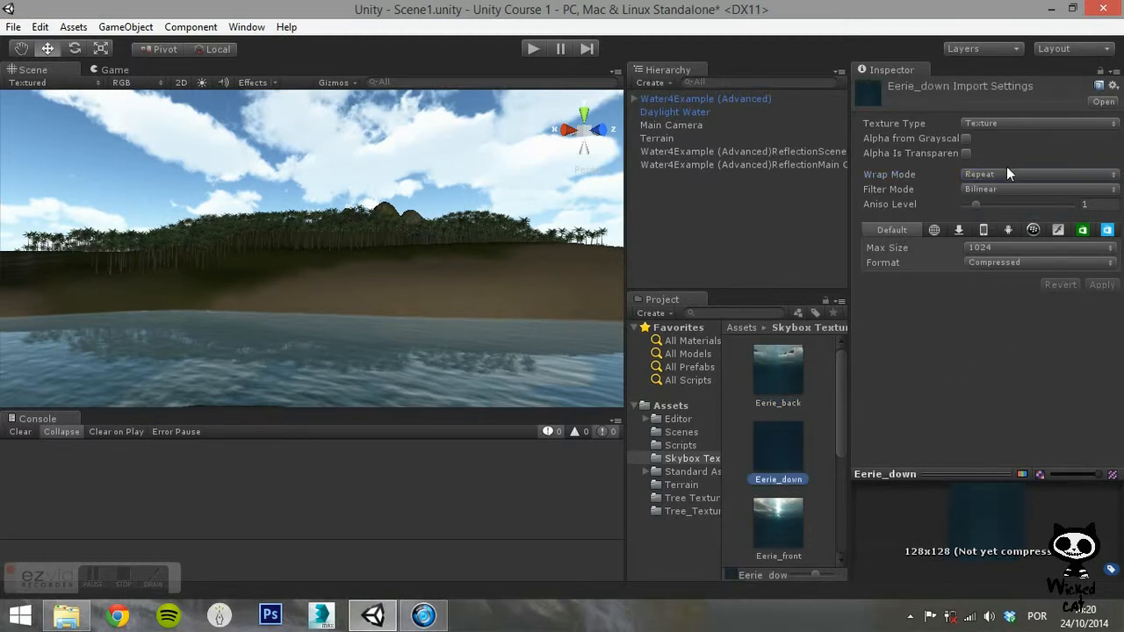
click(1035, 174)
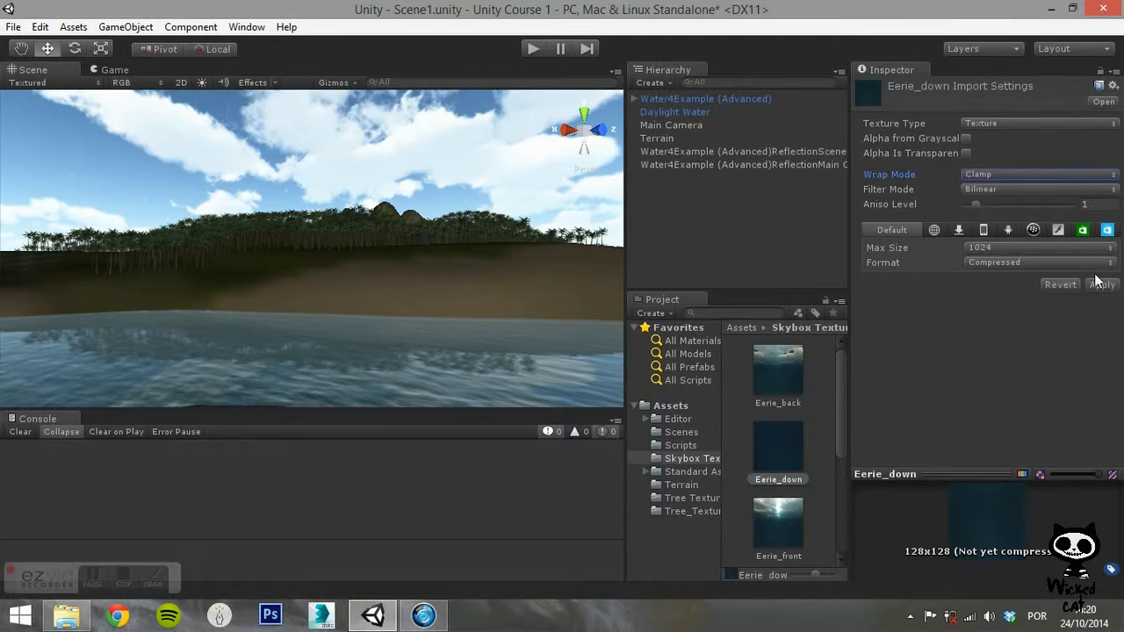
click(776, 517)
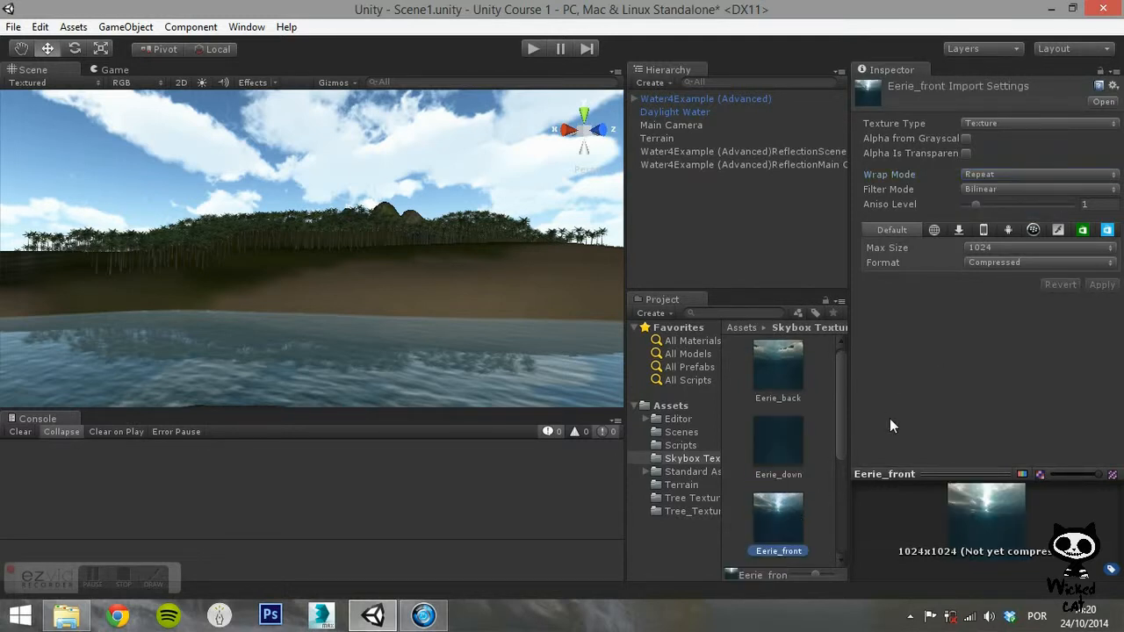
click(1035, 174)
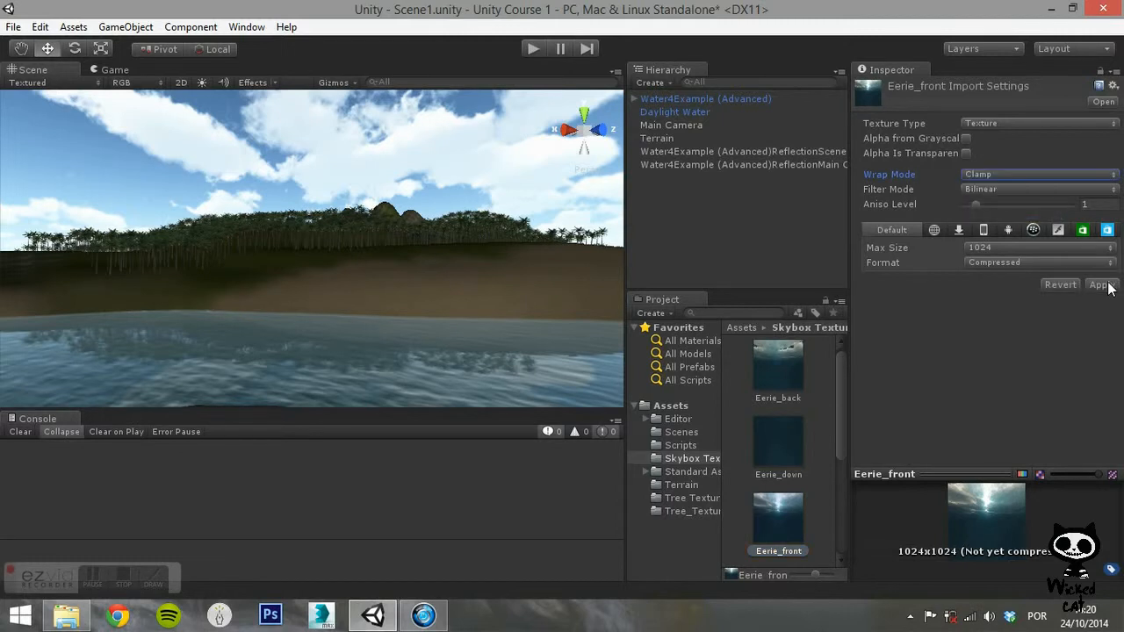
Set Wrap Mode to Clamp for the Eerie_left, Eerie_right and Eerie_up textures and apply
scroll(down, 3)
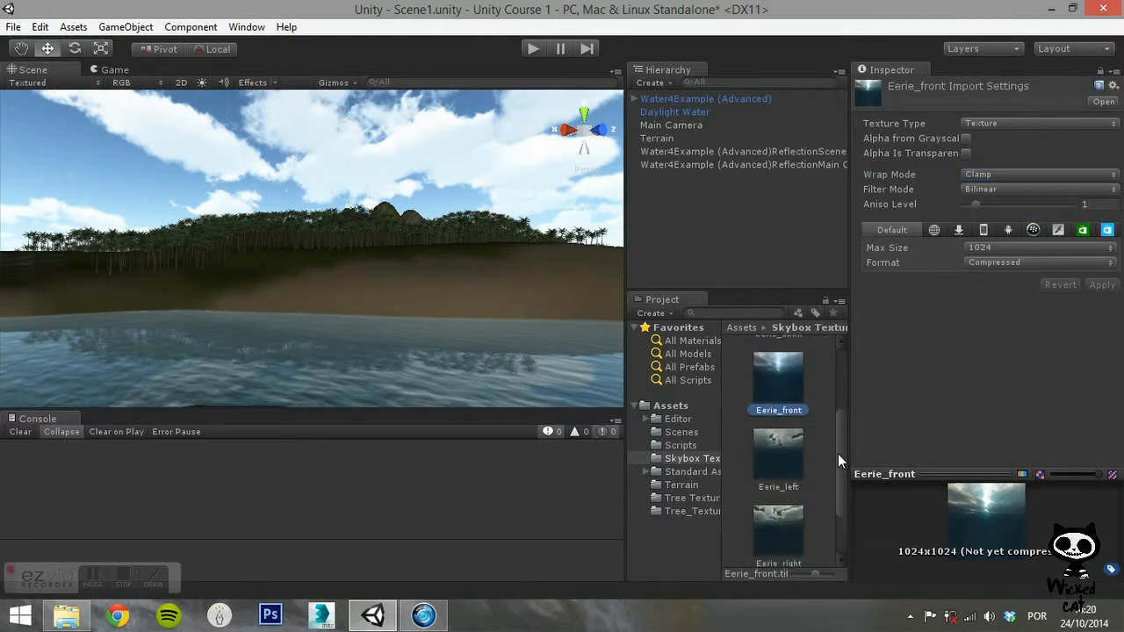
click(778, 453)
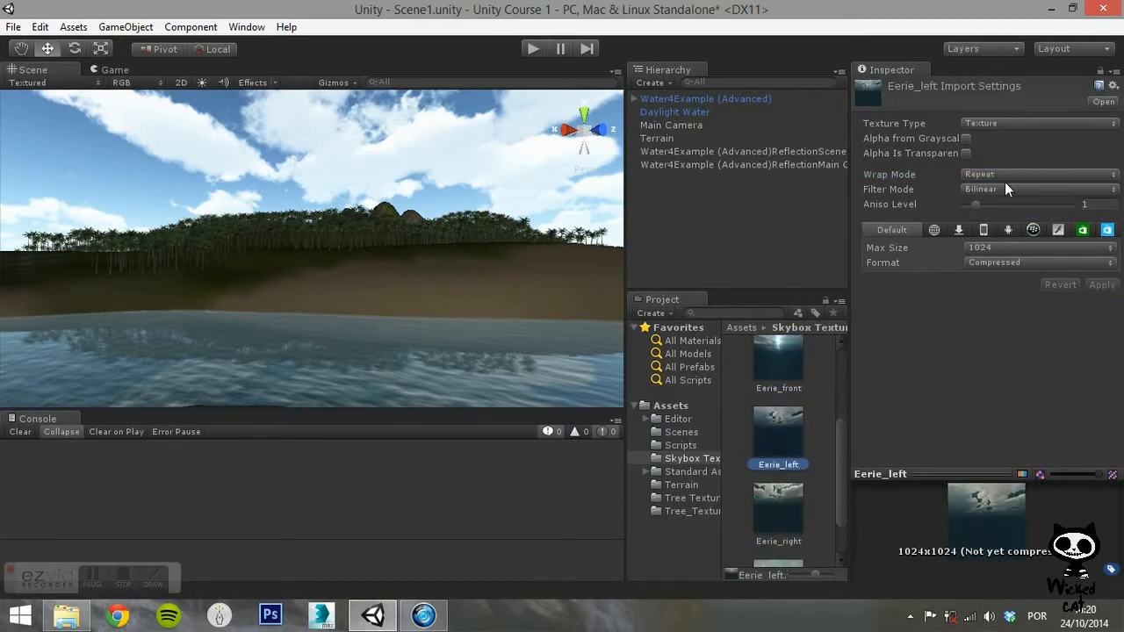
click(1036, 174)
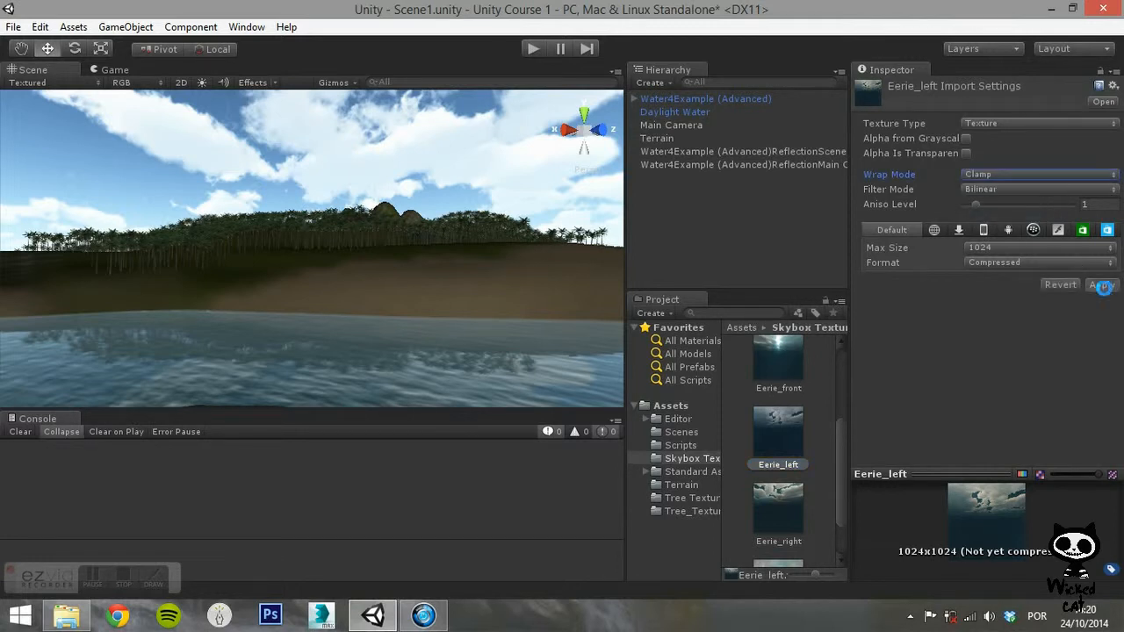
click(777, 509)
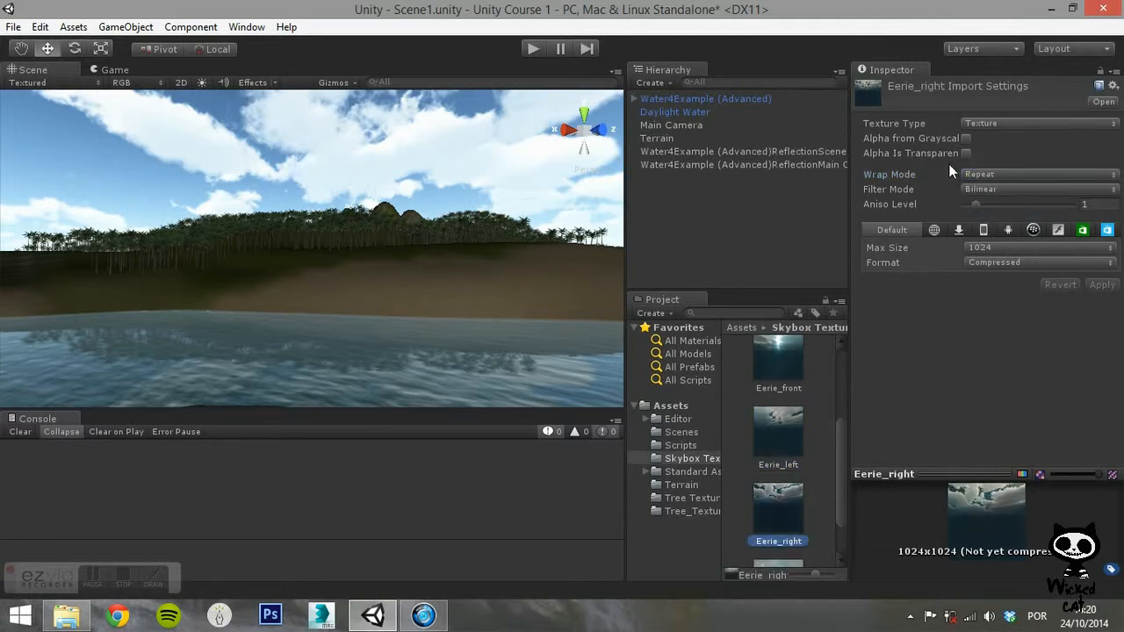
click(1036, 174)
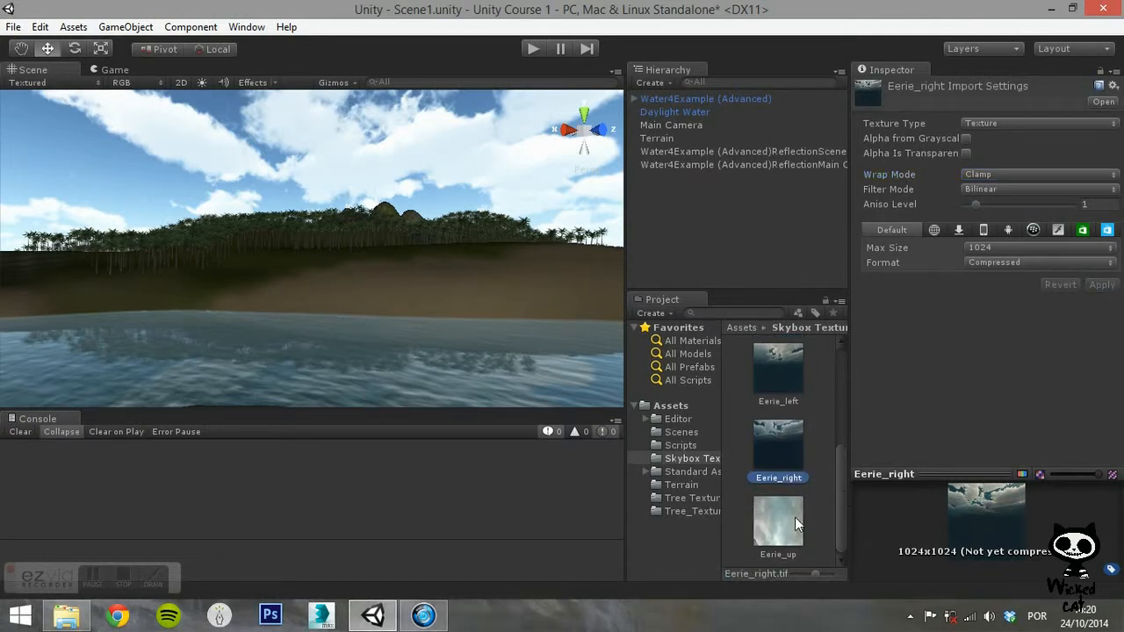
click(776, 523)
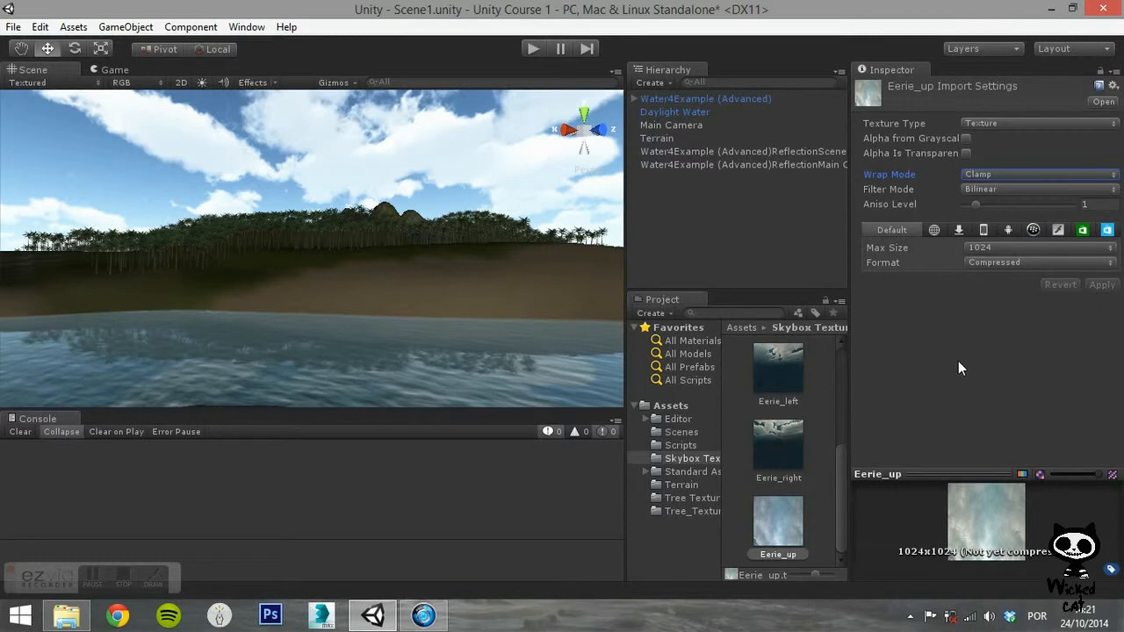
mouse_move(943, 355)
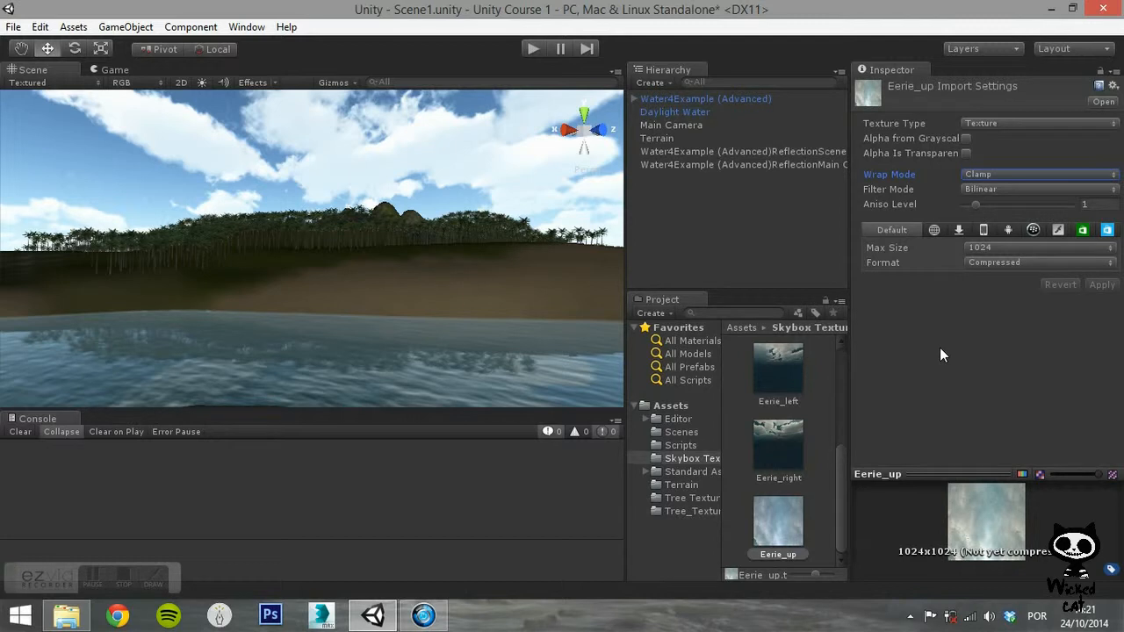
click(692, 456)
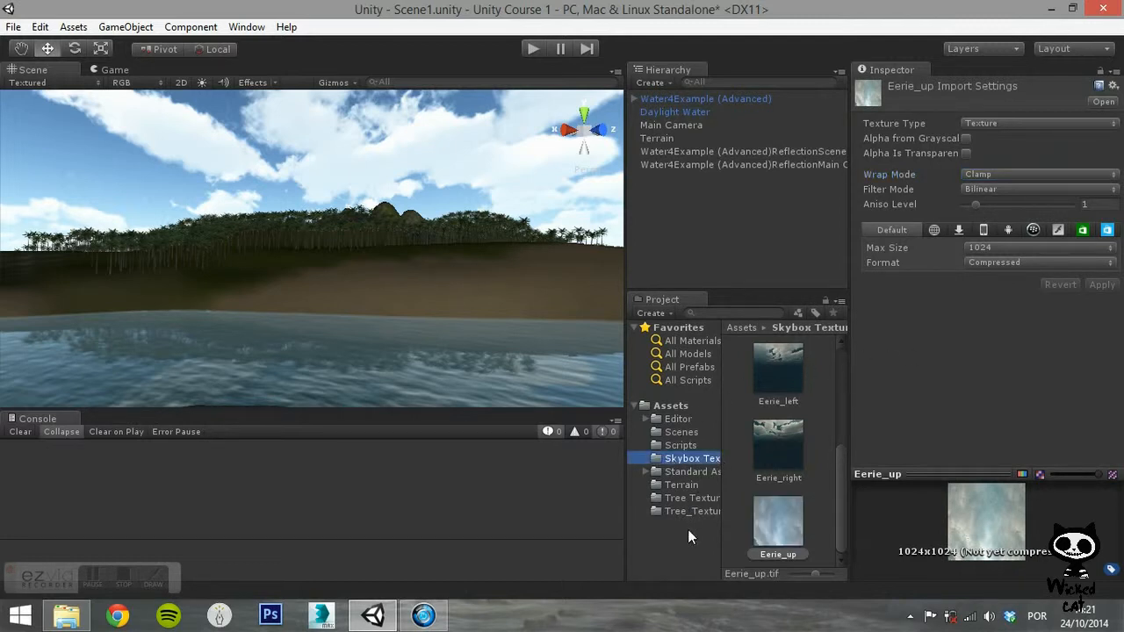
mouse_move(669, 428)
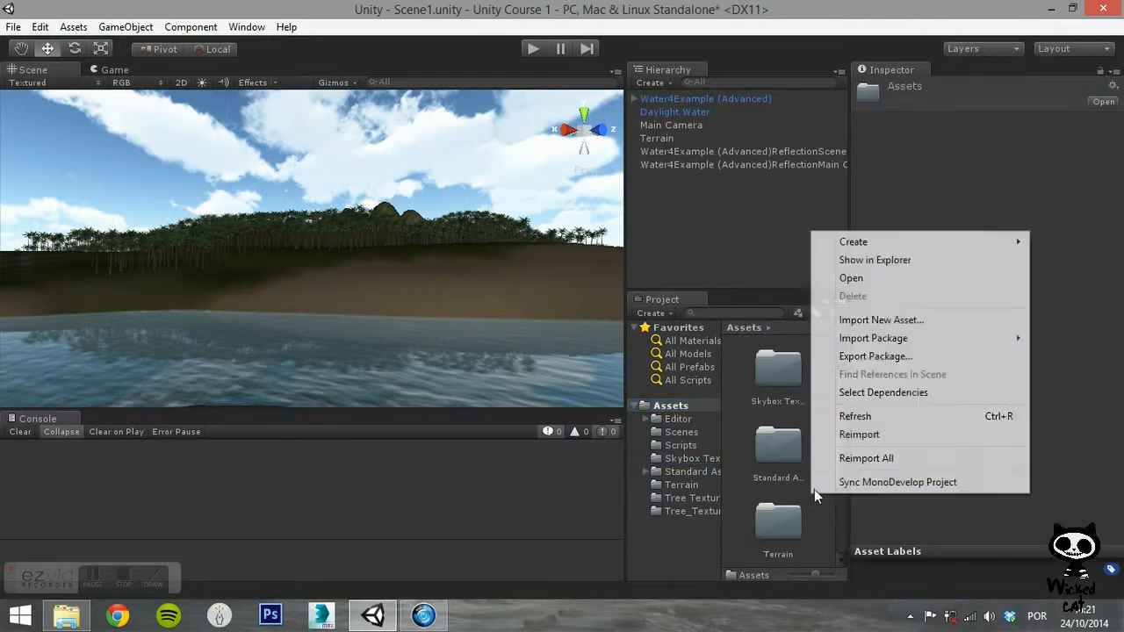
Create a new material asset named Skybox in the Assets folder
click(853, 242)
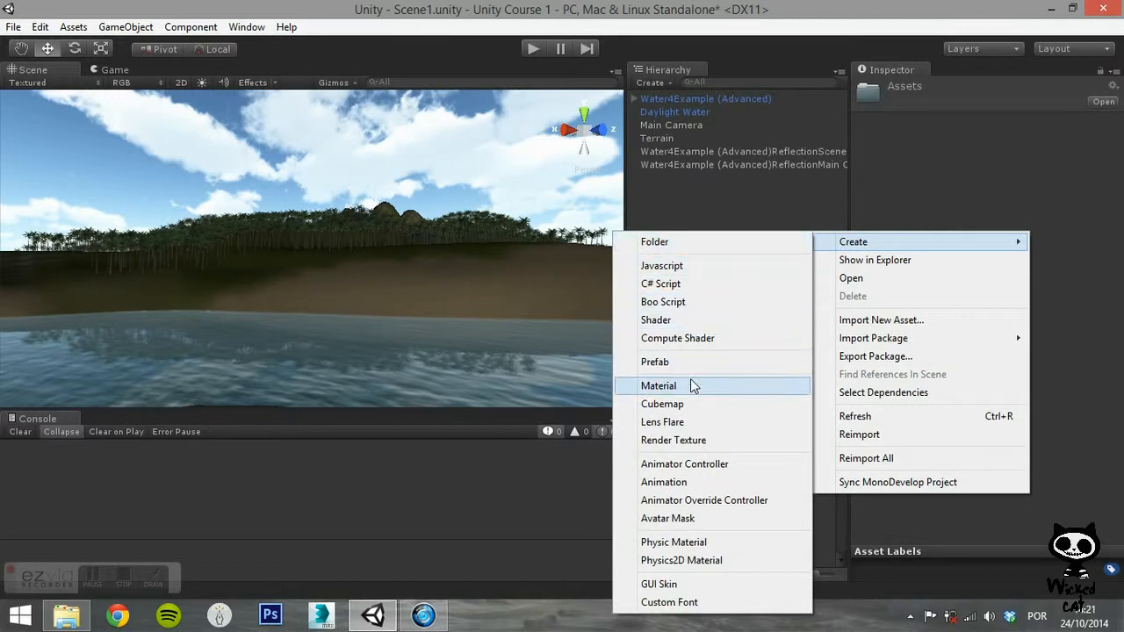
click(658, 386)
text(Skyb)
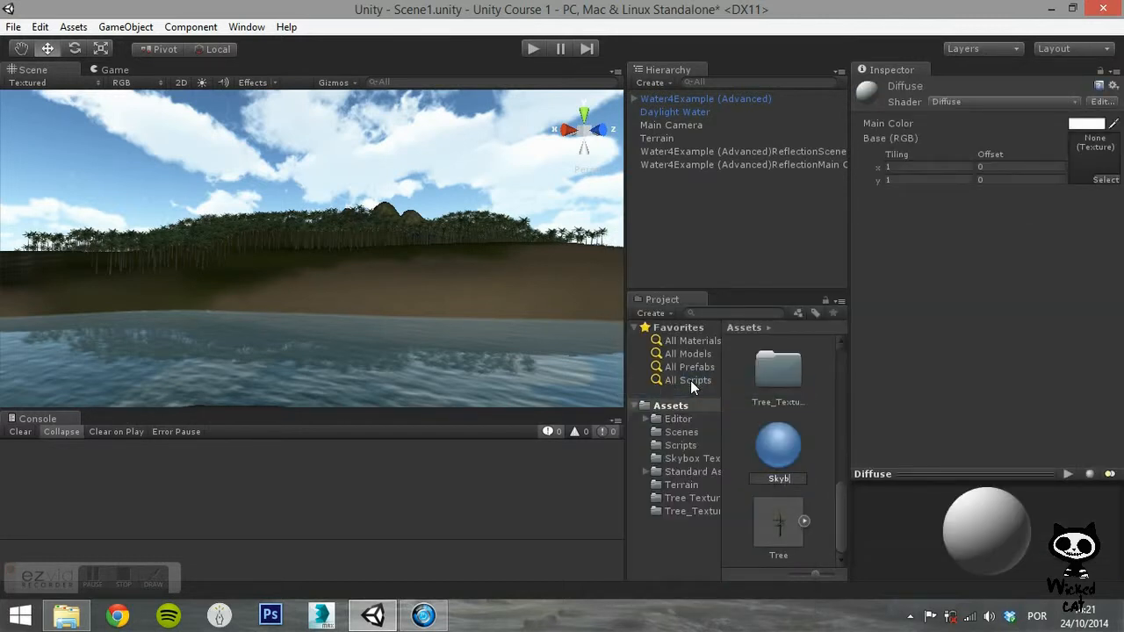
click(778, 446)
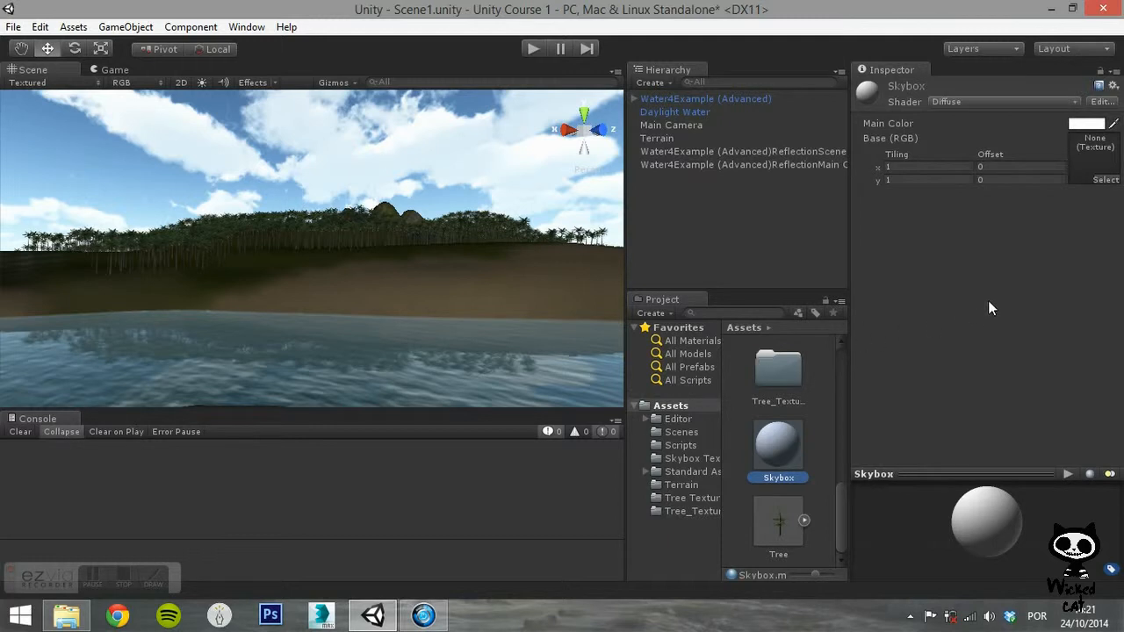
Switch the Skybox material's shader to RenderFX/Skybox, revealing its six face slots
click(1001, 100)
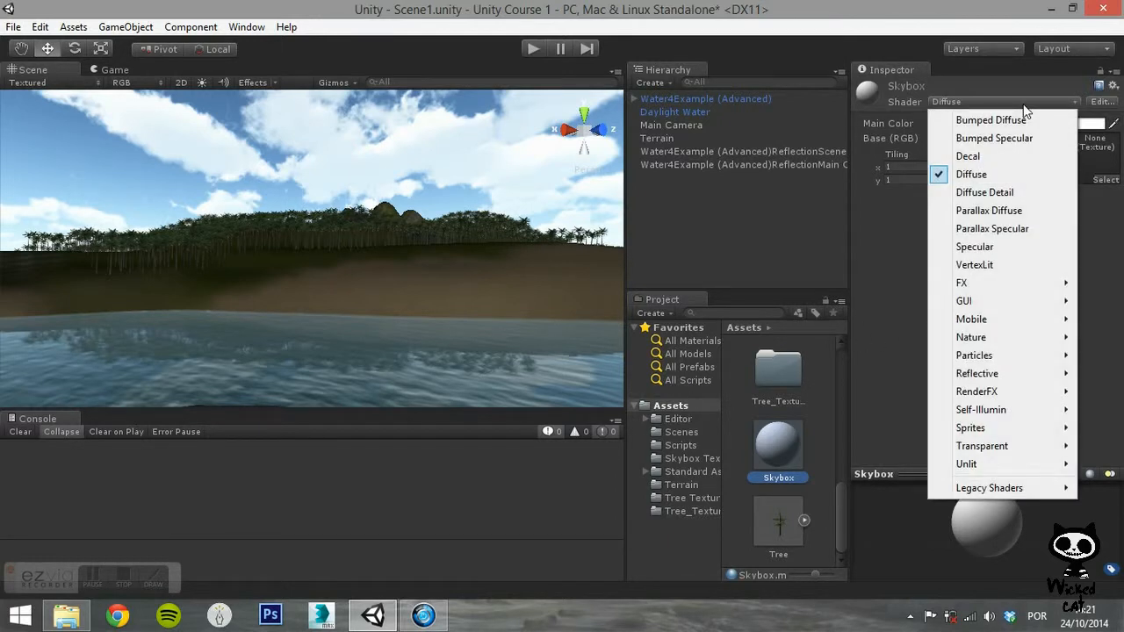
mouse_move(1000, 391)
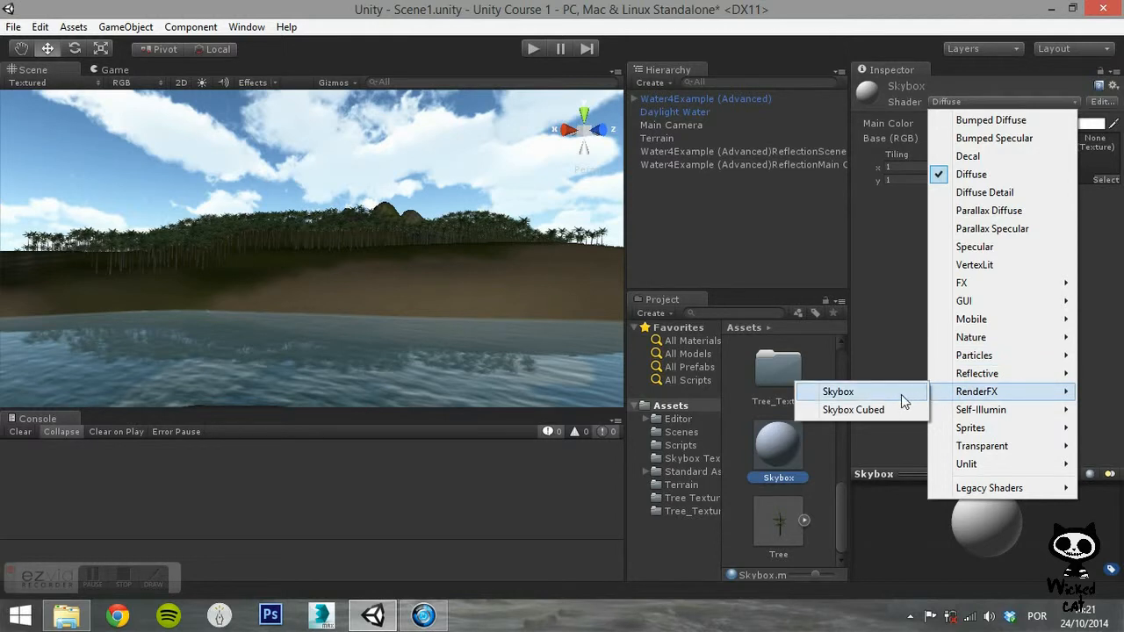
click(838, 392)
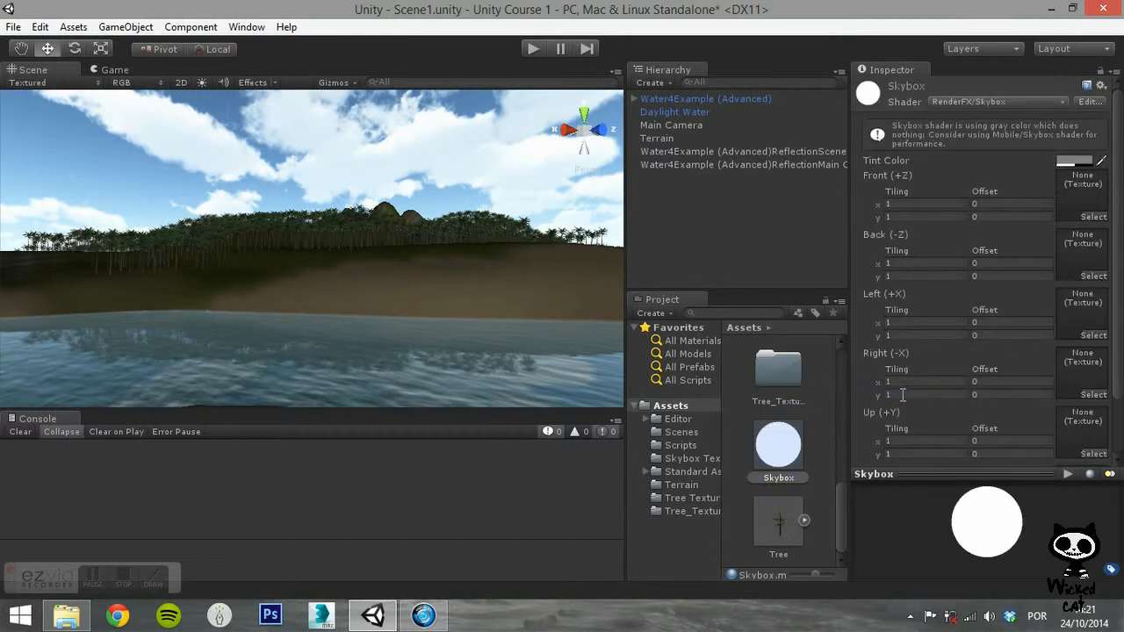
scroll(down, 3)
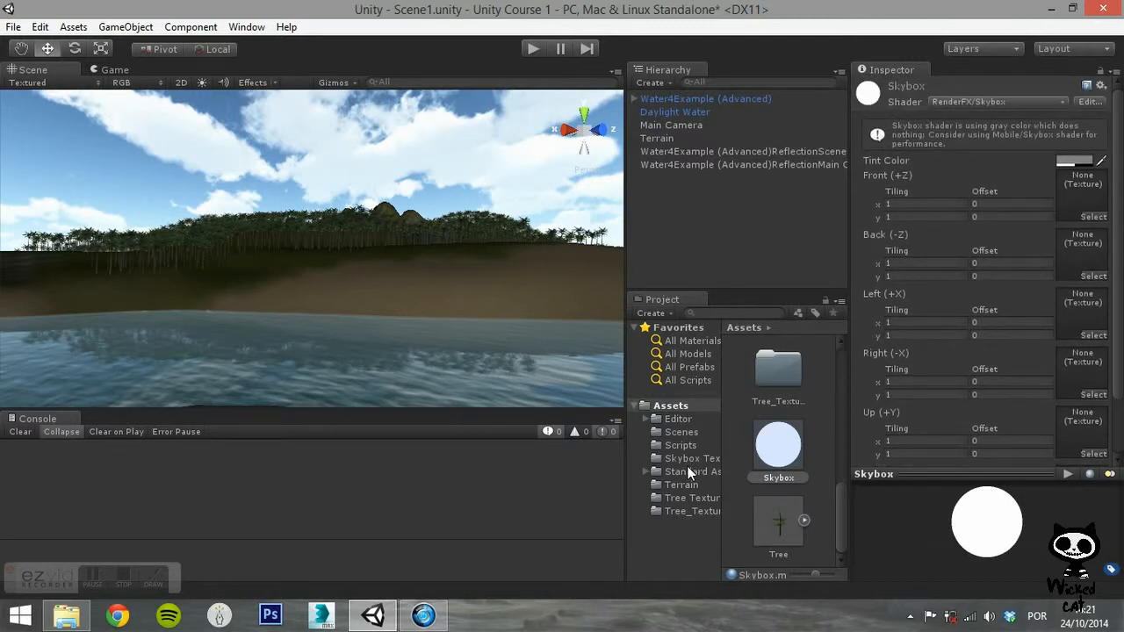
Assign the Eerie front, back, left, right, up and down textures to the matching skybox faces
click(692, 457)
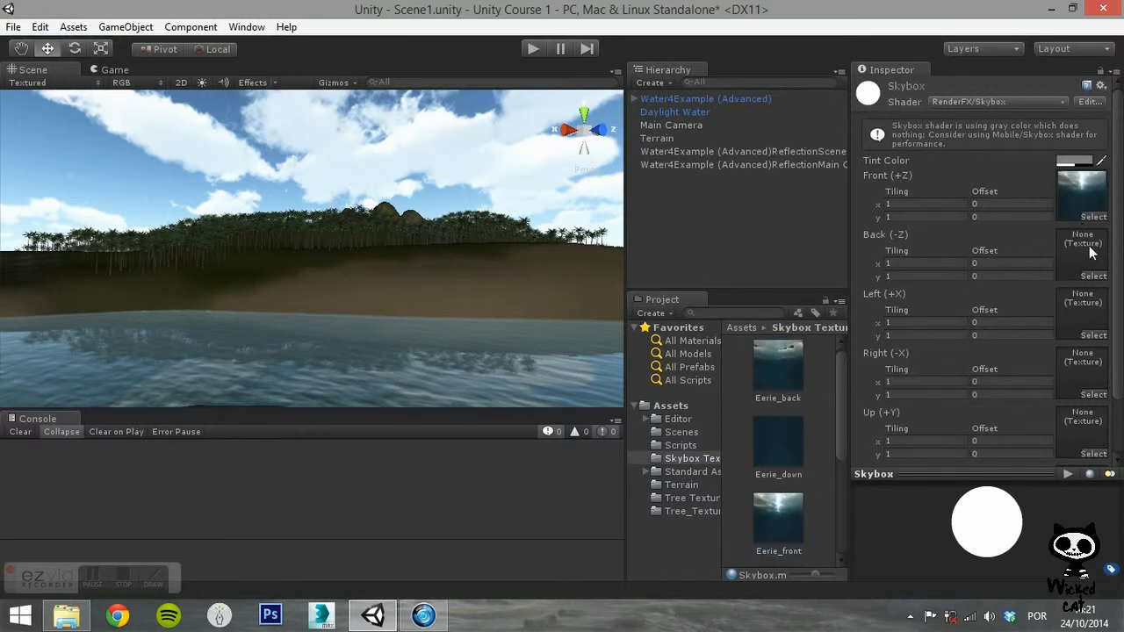
click(1092, 275)
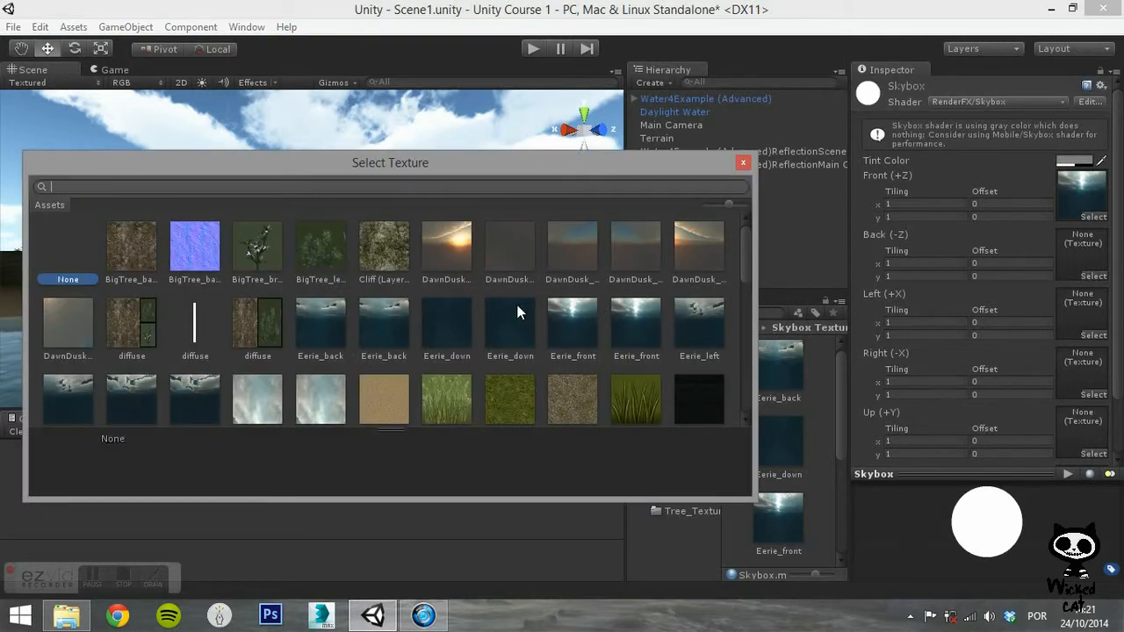
mouse_move(367, 331)
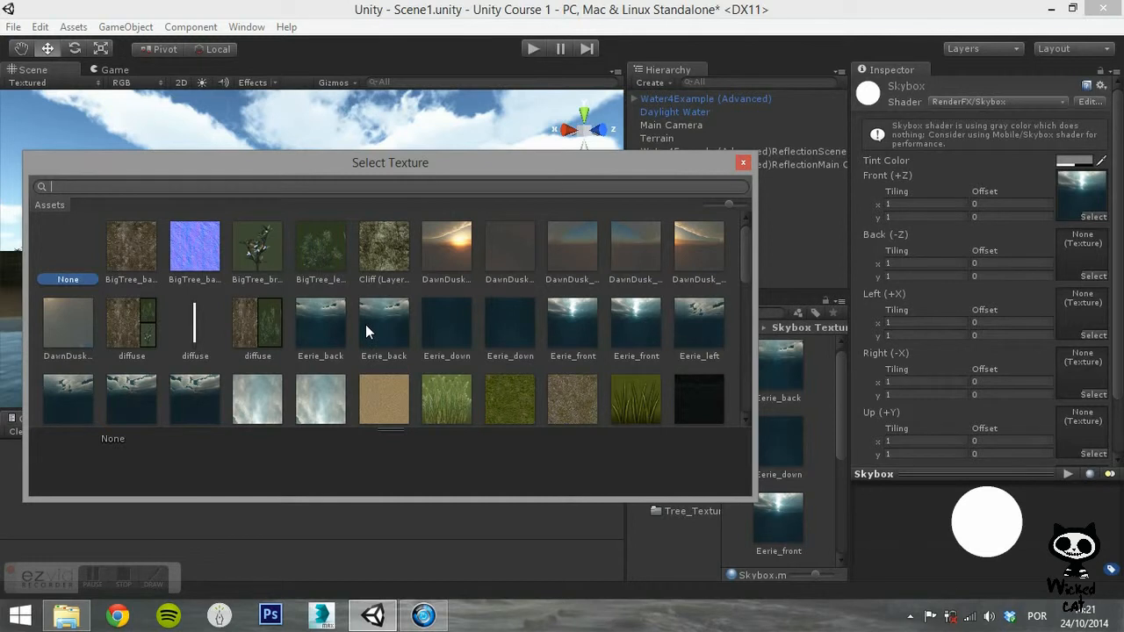
mouse_move(530, 319)
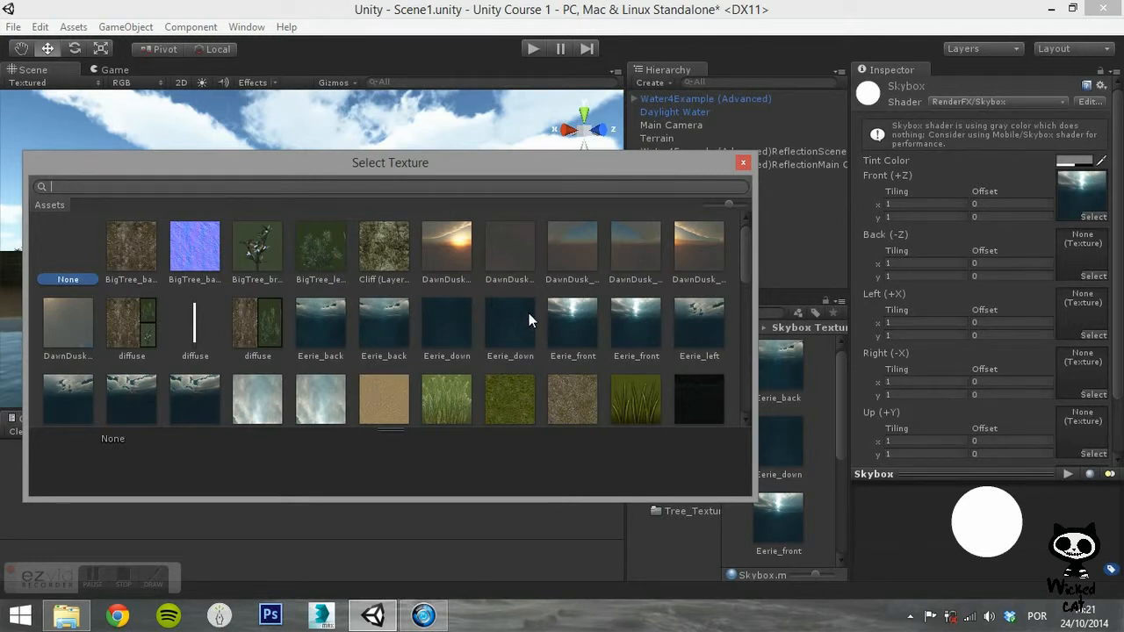
mouse_move(400, 334)
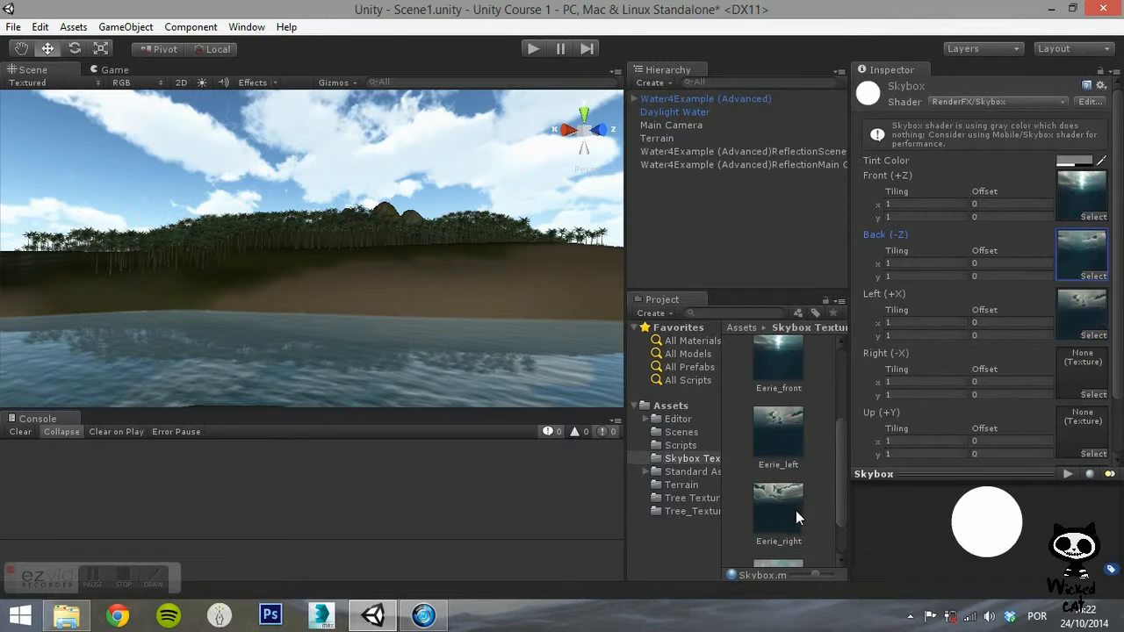
scroll(down, 3)
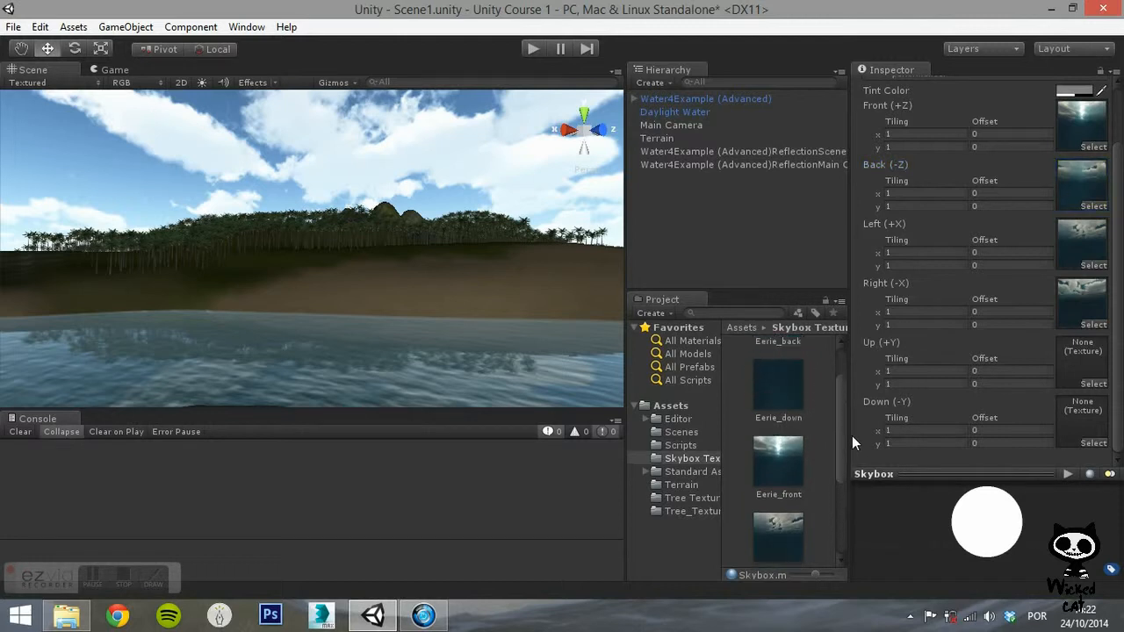
scroll(down, 3)
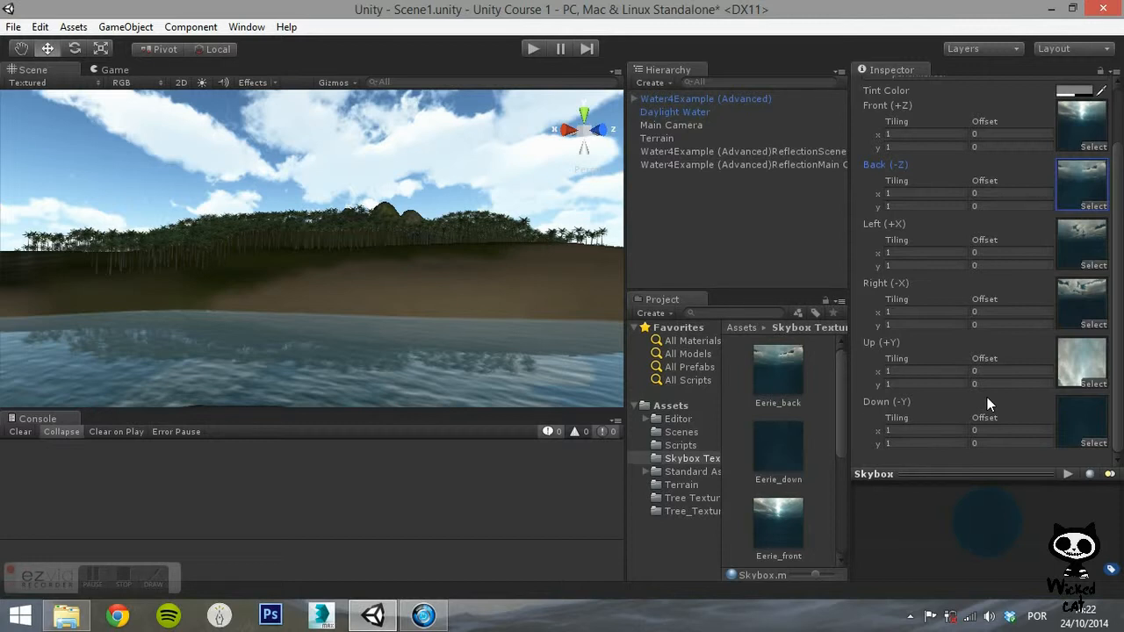
Select Main Camera to confirm its Clear Flags use Skybox, heading to the Edit menu
click(670, 124)
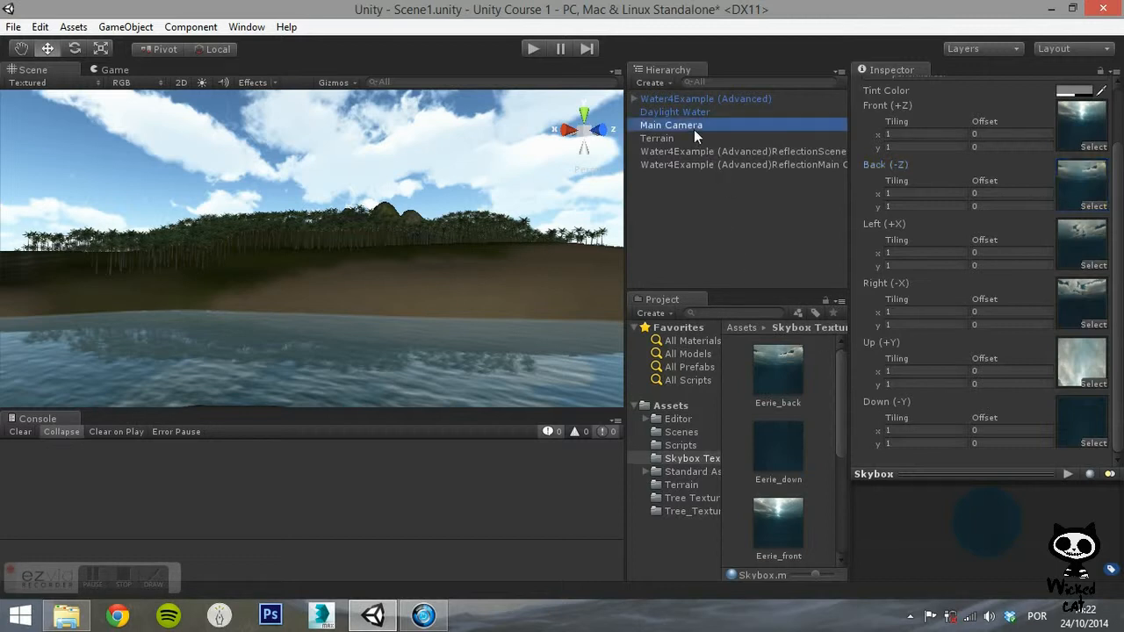
click(671, 125)
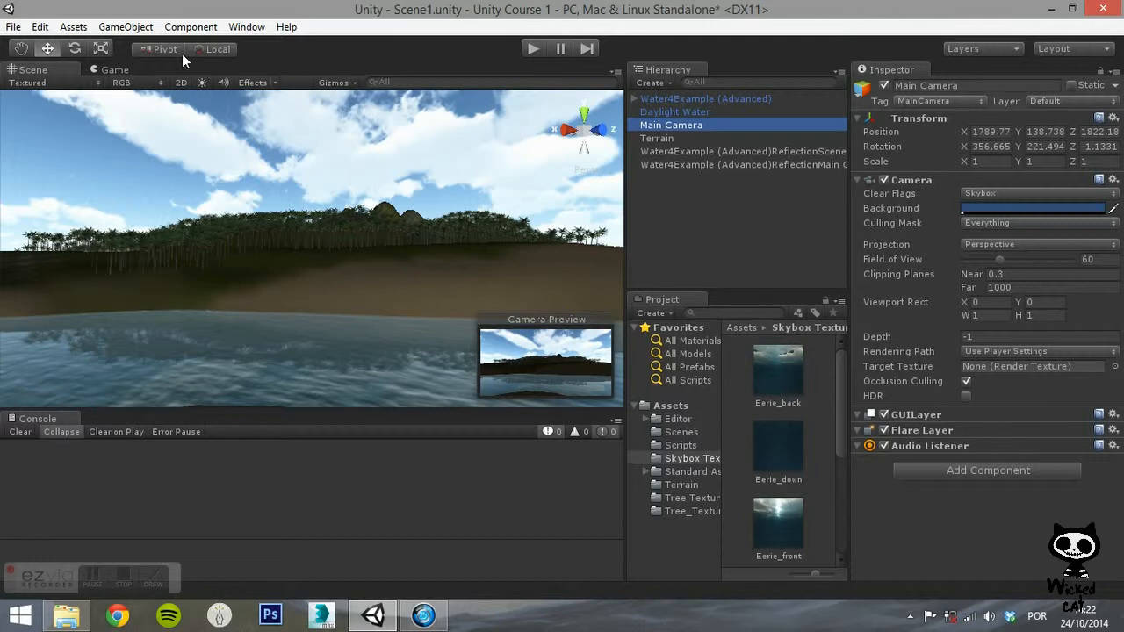
click(126, 27)
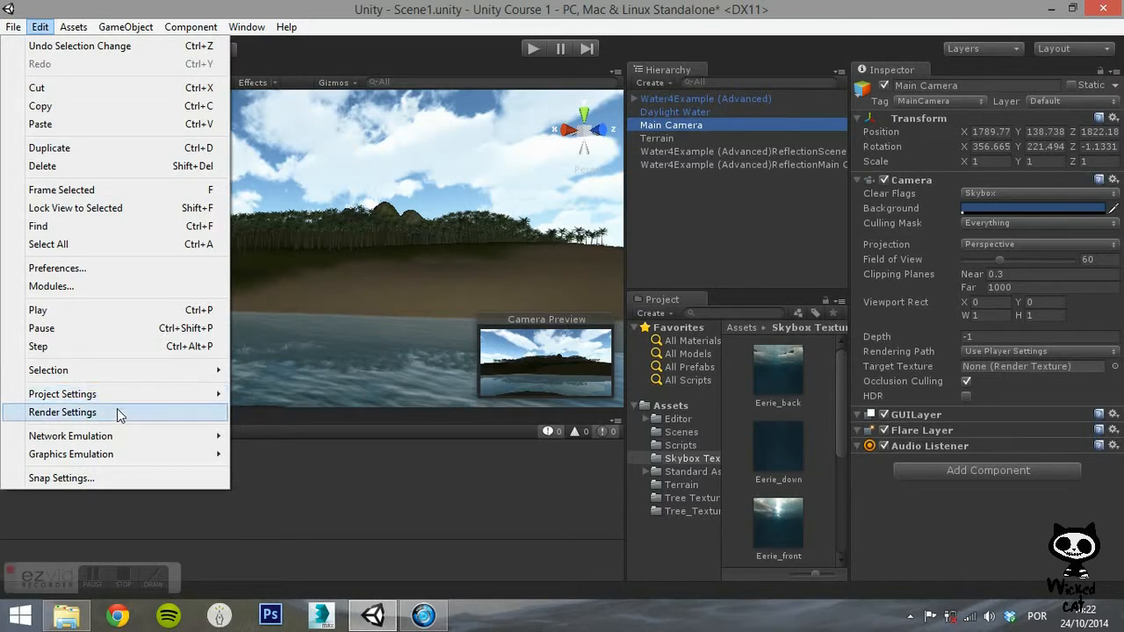
In Render Settings, assign the Skybox material as the scene's Skybox Material
click(62, 411)
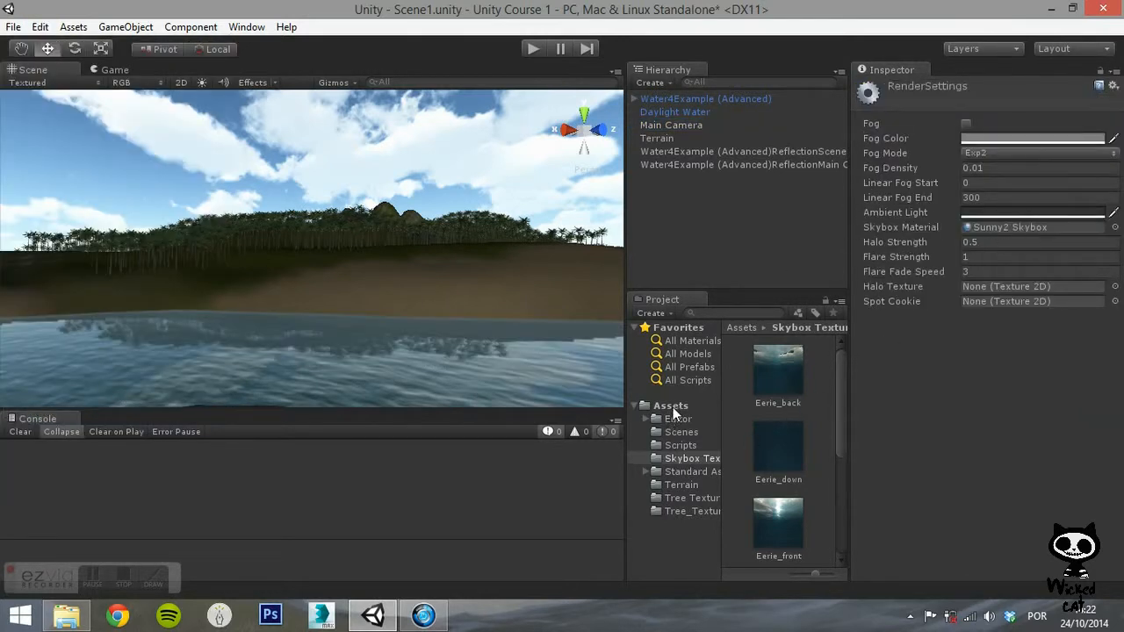
click(671, 403)
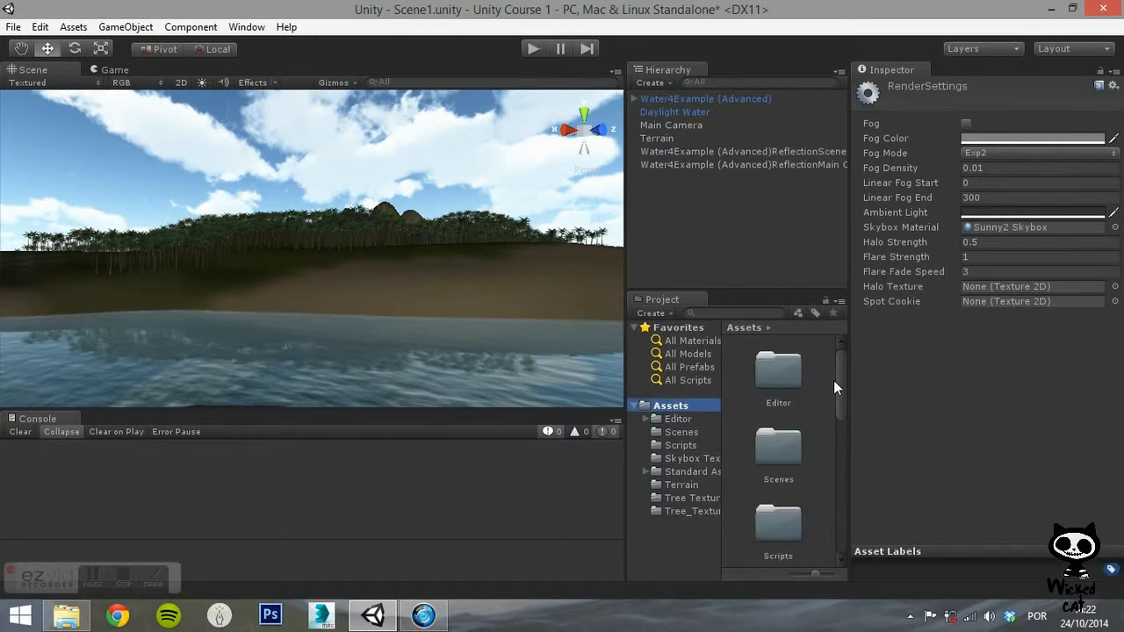
scroll(down, 3)
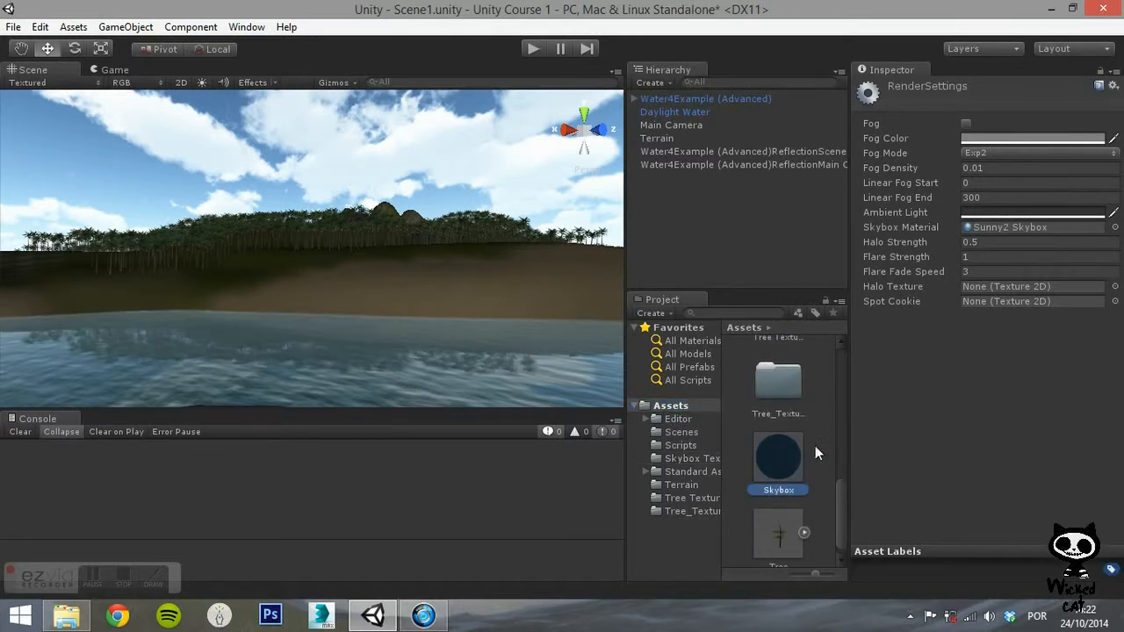
drag(778, 457, 1033, 227)
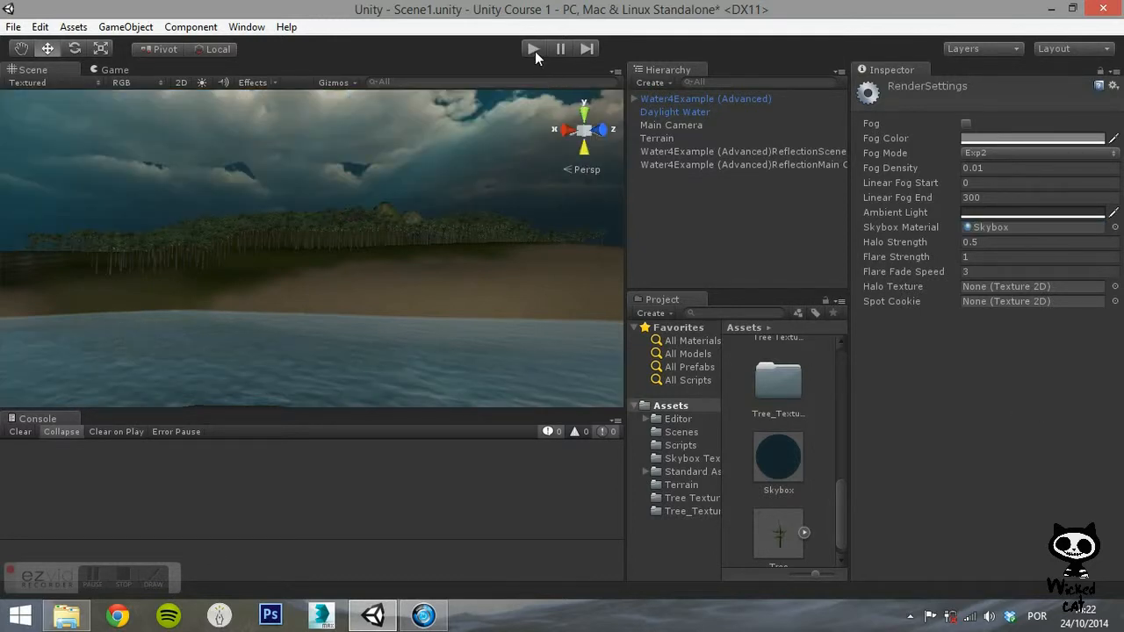
Run the scene to view the island under the new dark eerie cloudy sky
click(533, 49)
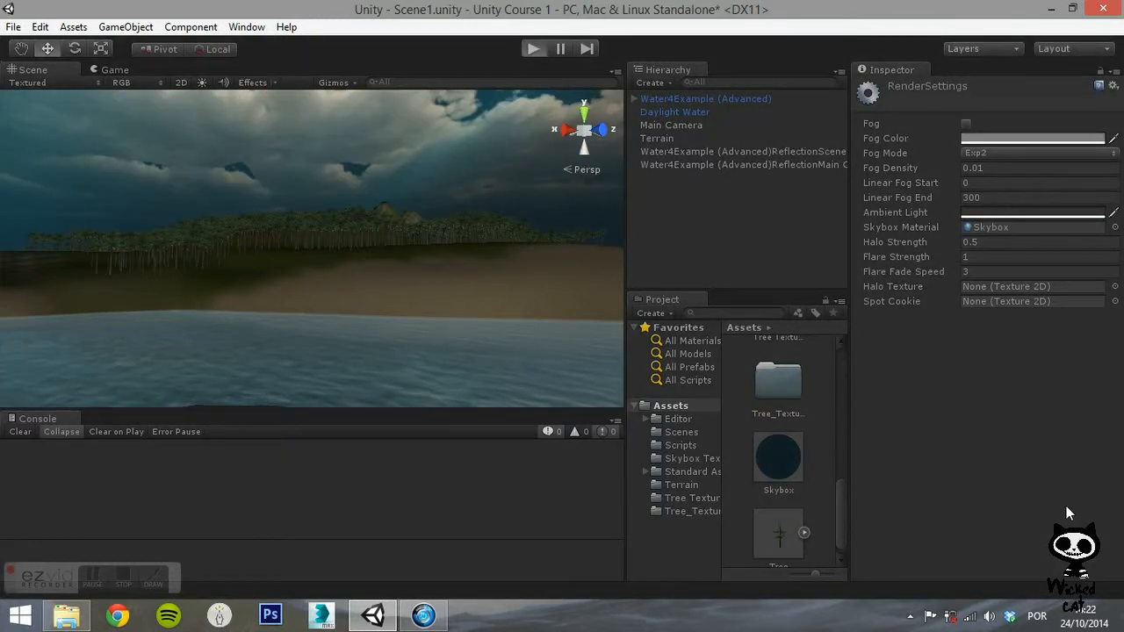
click(534, 49)
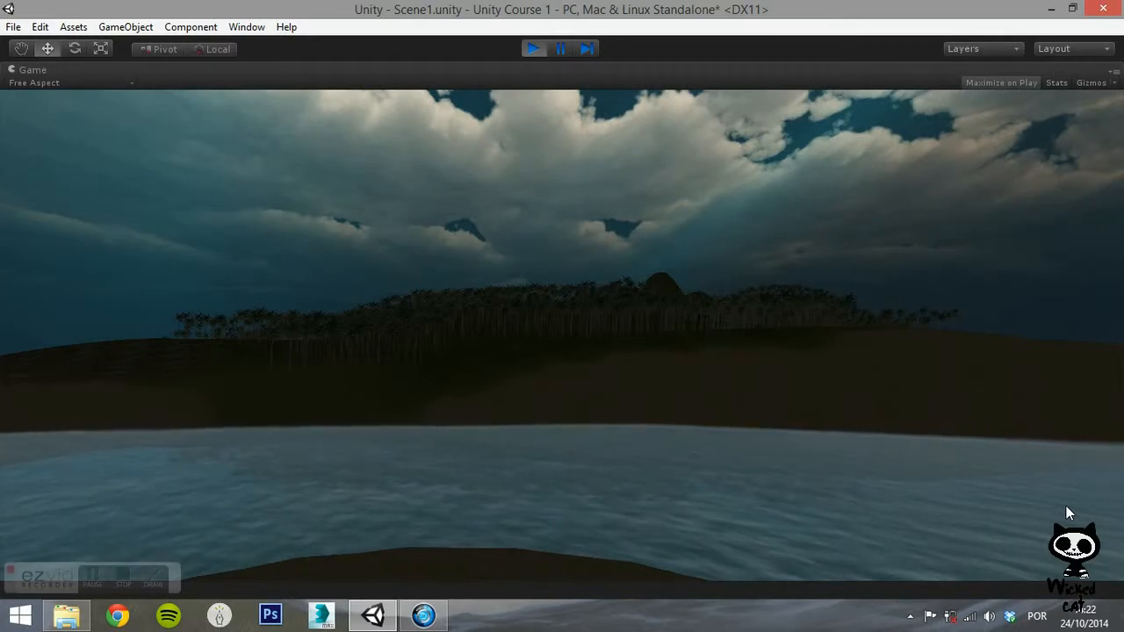